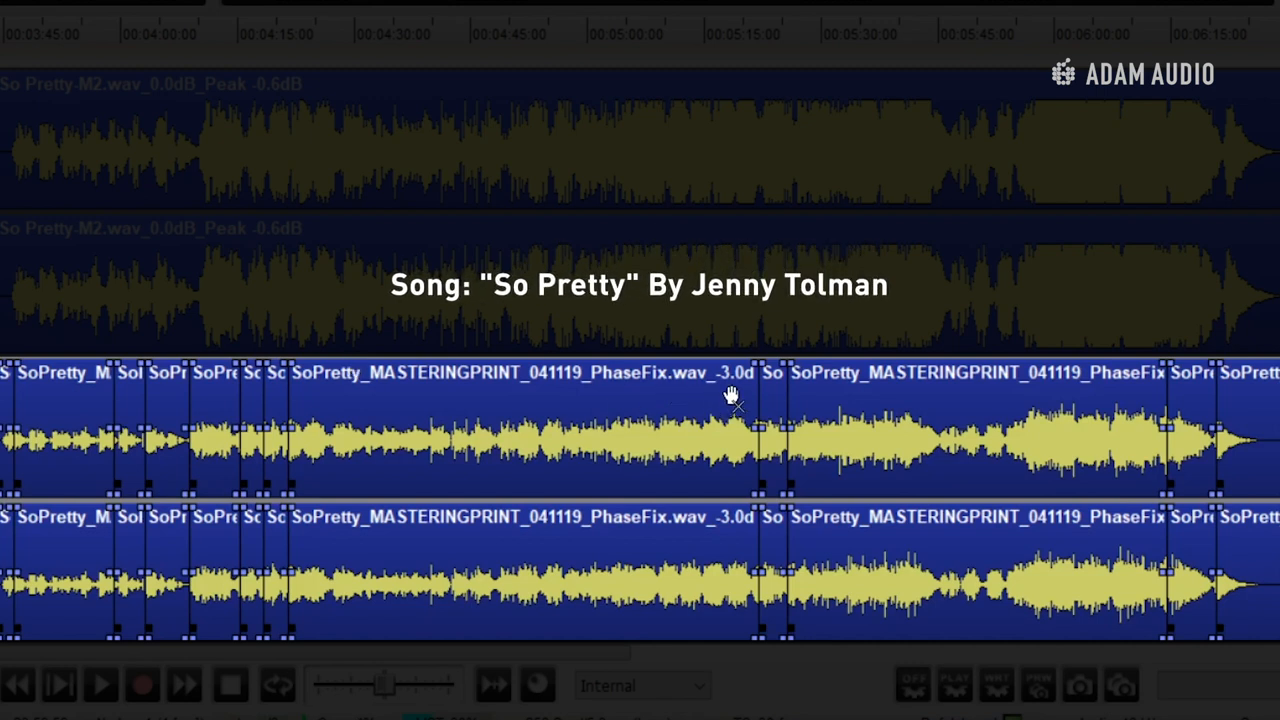
{"action": "mouse_move", "coordinate": [730, 400]}
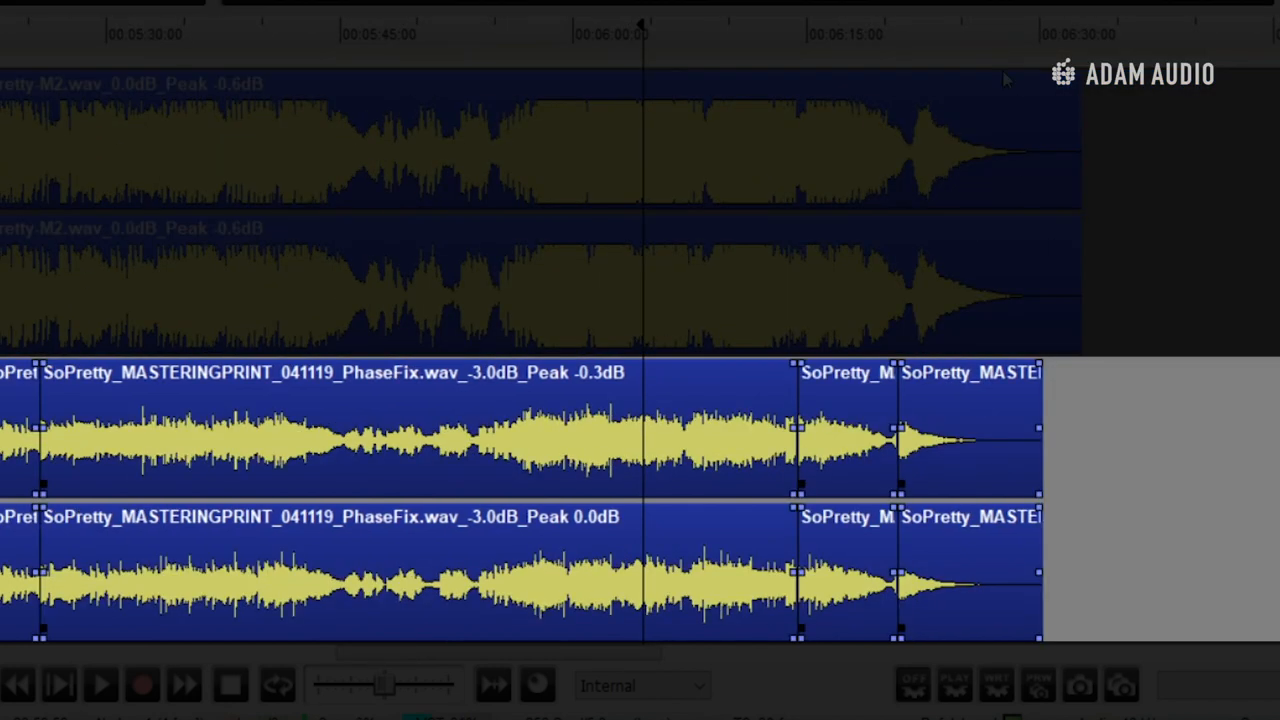
{"action": "mouse_move", "coordinate": [592, 396]}
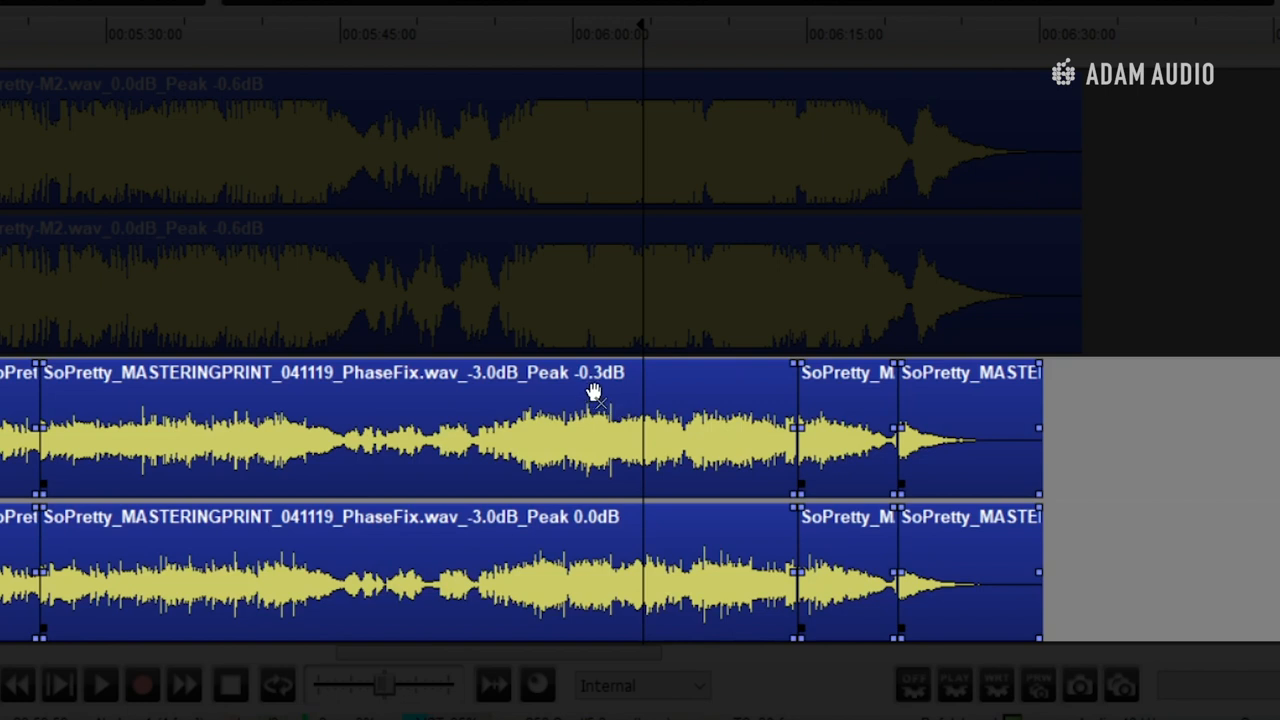
{"action": "mouse_move", "coordinate": [632, 402]}
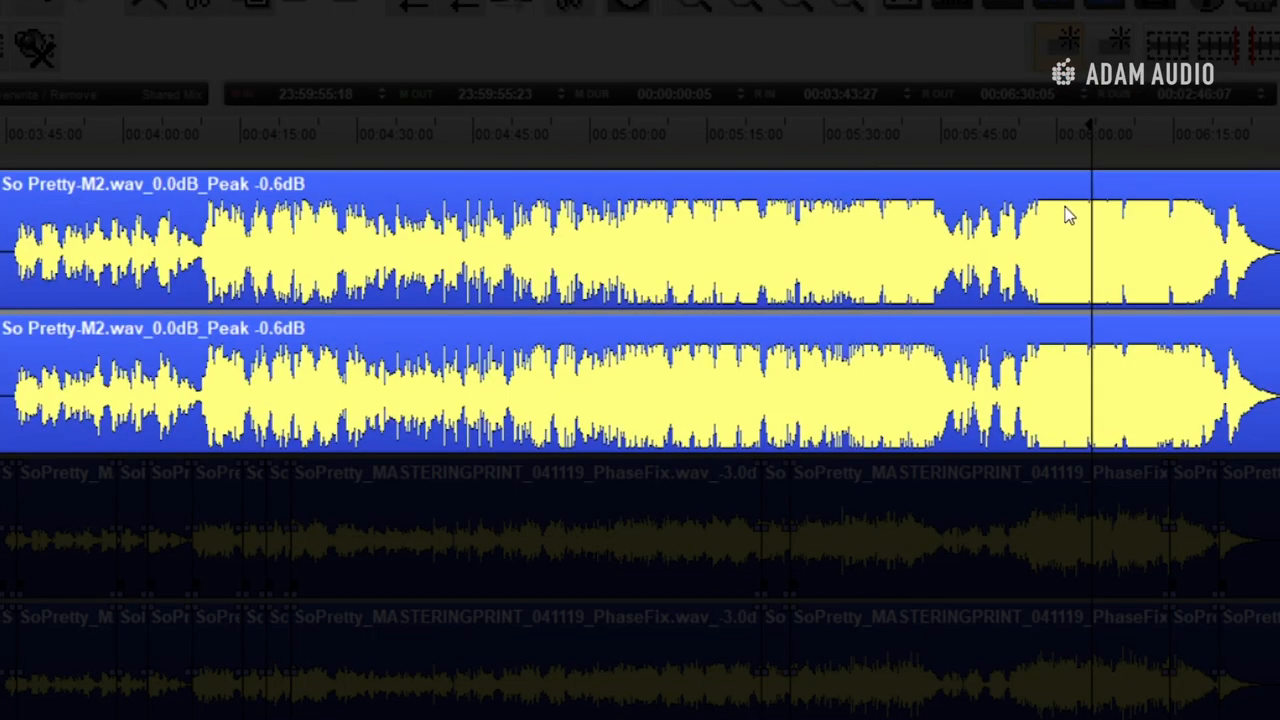
{"action": "mouse_move", "coordinate": [1108, 220]}
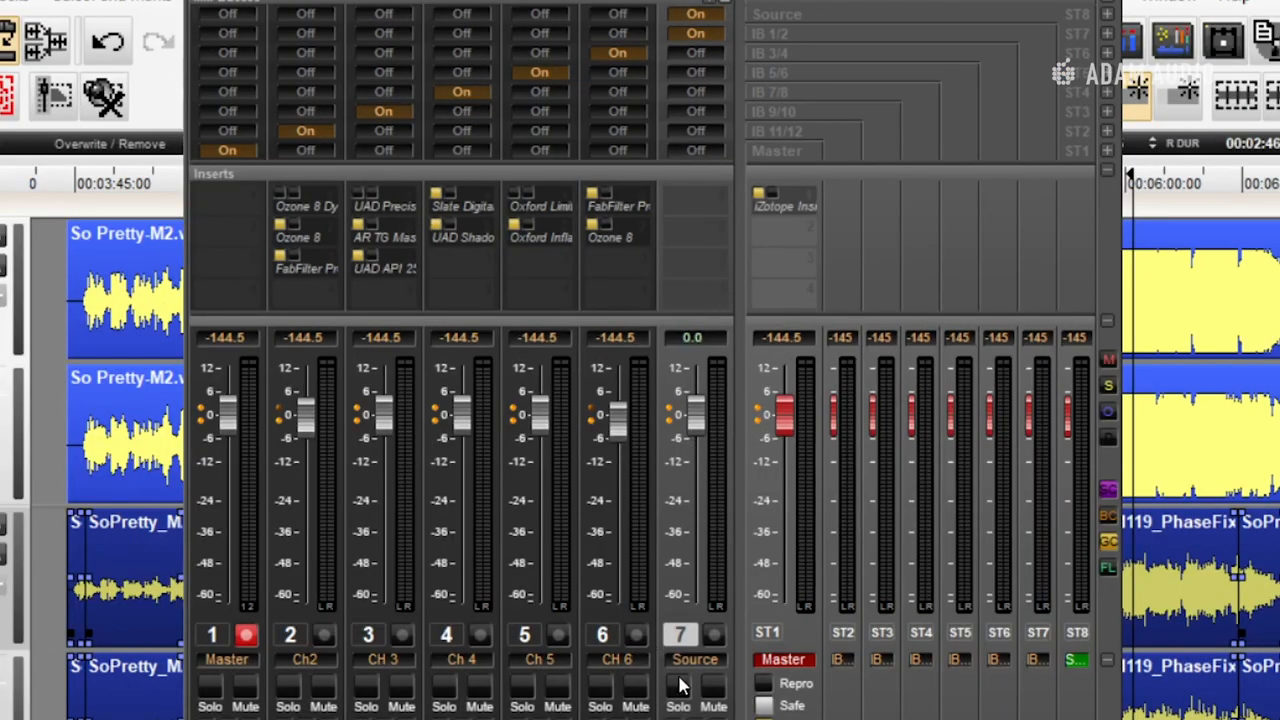
{"action": "mouse_move", "coordinate": [704, 204]}
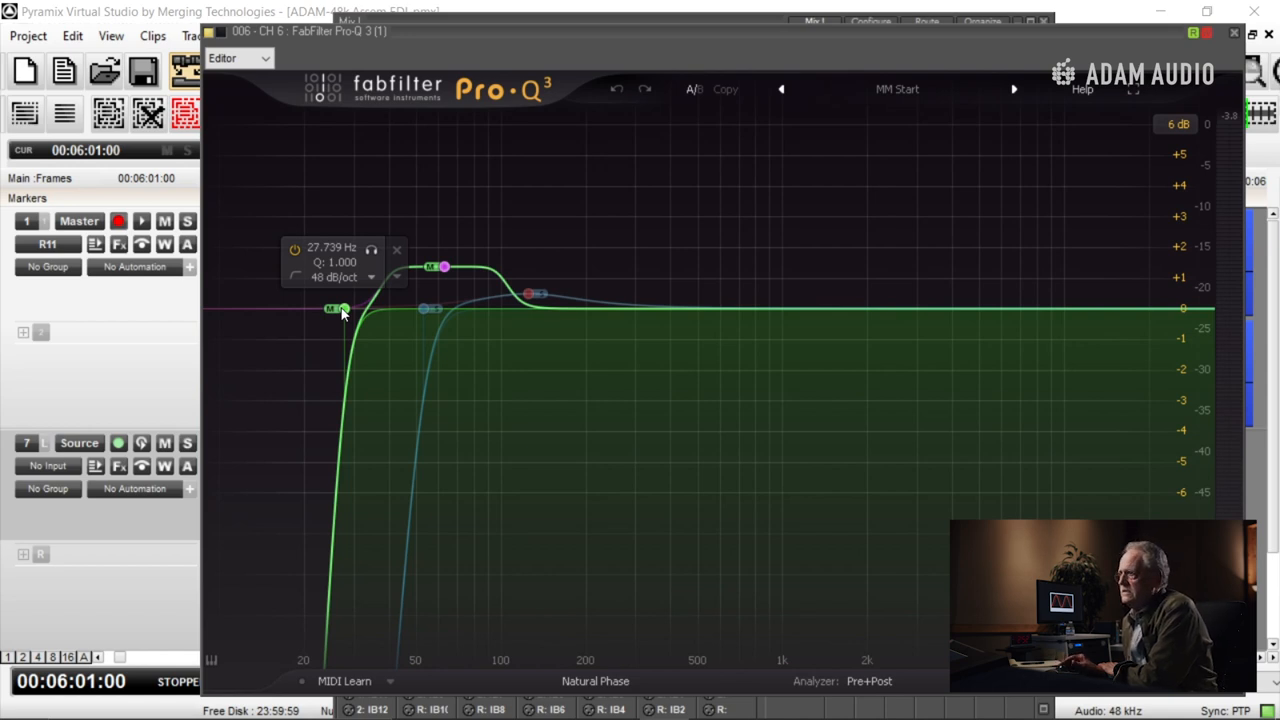
{"action": "left_click", "coordinate": [1208, 32]}
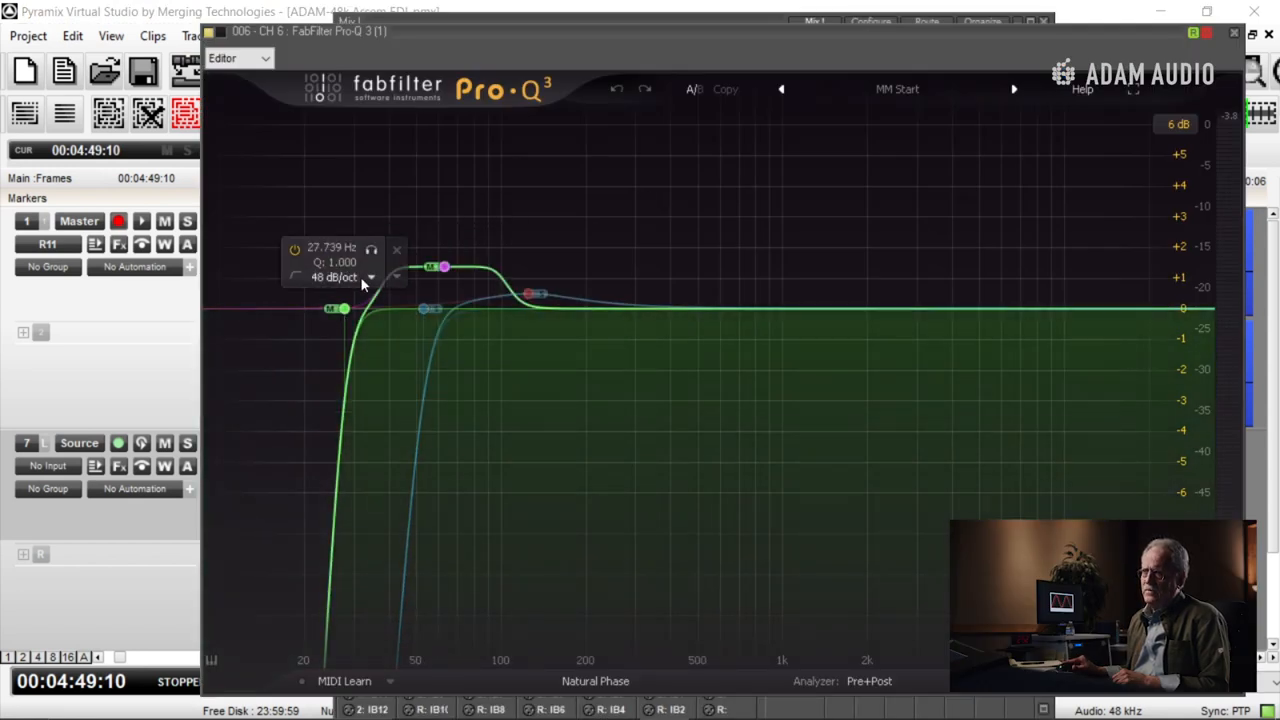
{"action": "left_click", "coordinate": [372, 248]}
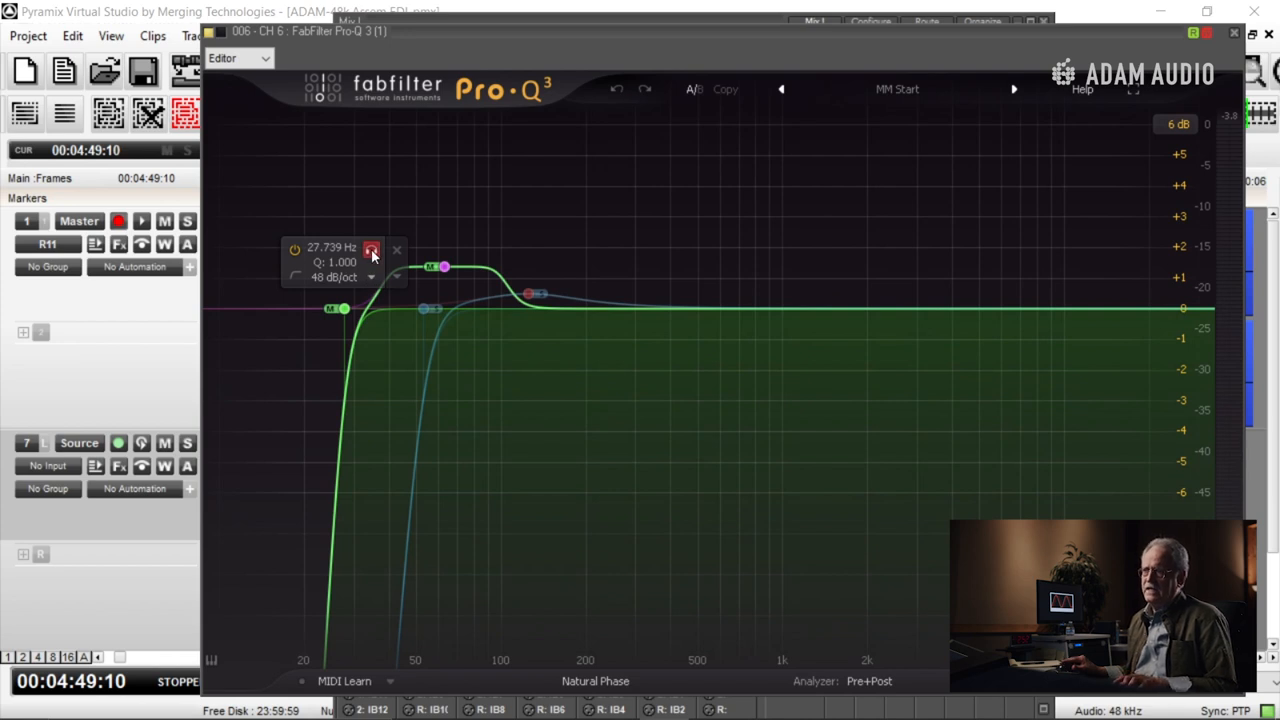
{"action": "left_click", "coordinate": [372, 250]}
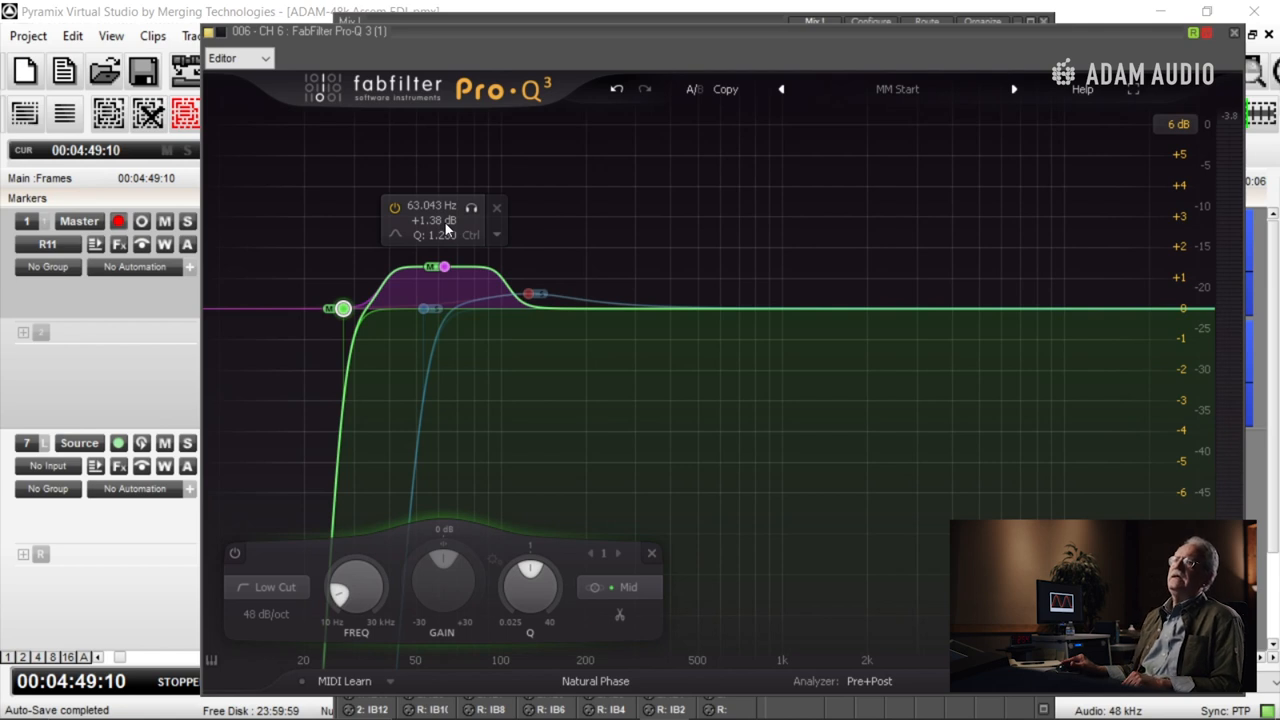
{"action": "mouse_move", "coordinate": [444, 216]}
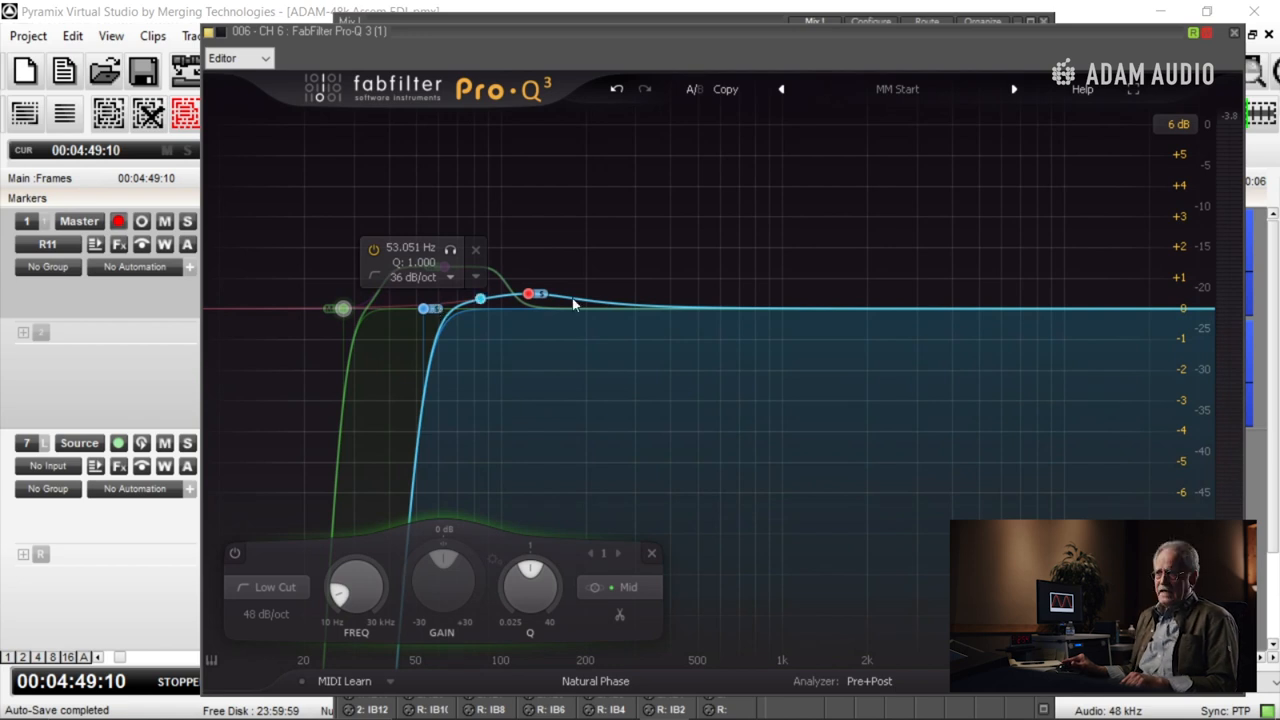
{"action": "left_click_drag", "start_coordinate": [530, 296], "coordinate": [530, 294]}
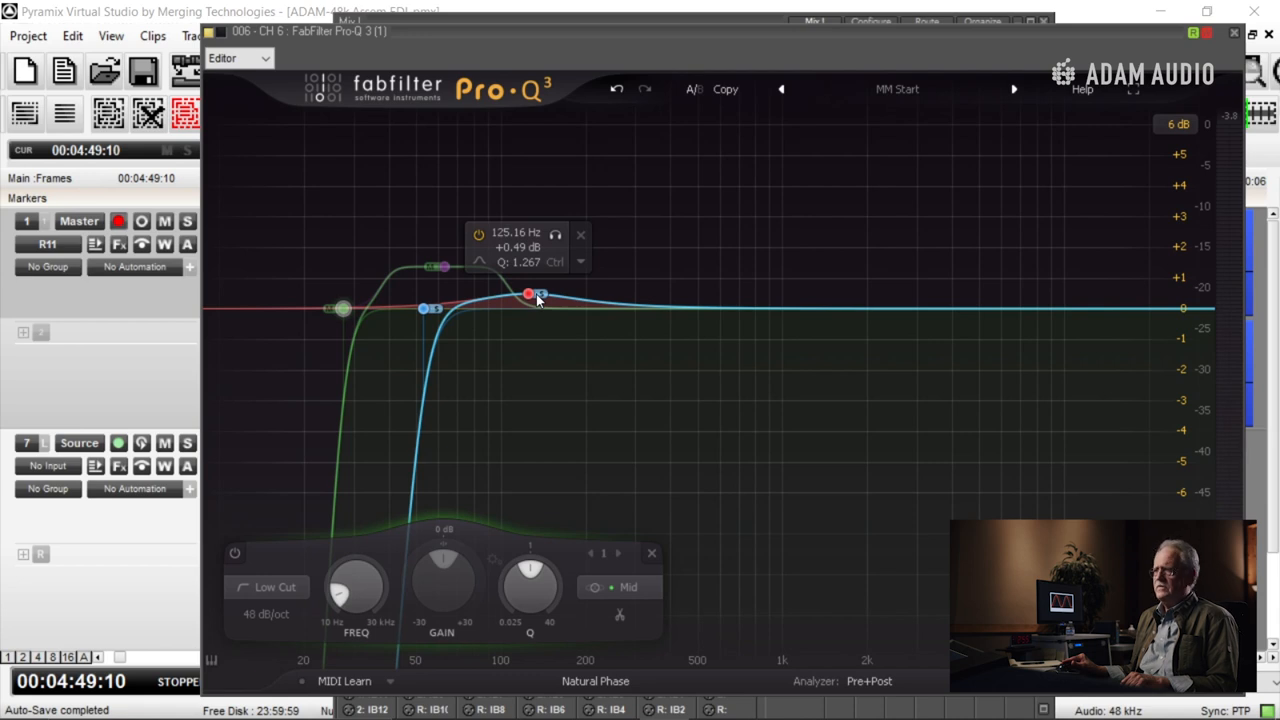
{"action": "mouse_move", "coordinate": [532, 298]}
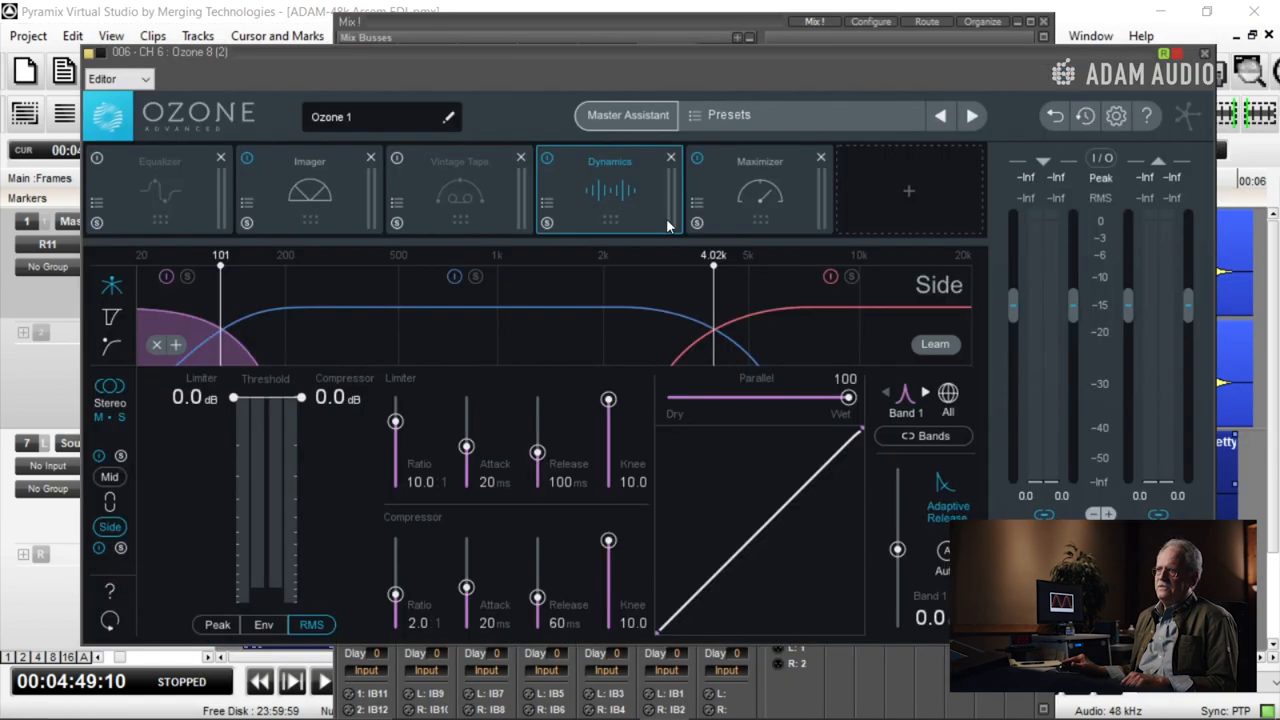
{"action": "mouse_move", "coordinate": [636, 198]}
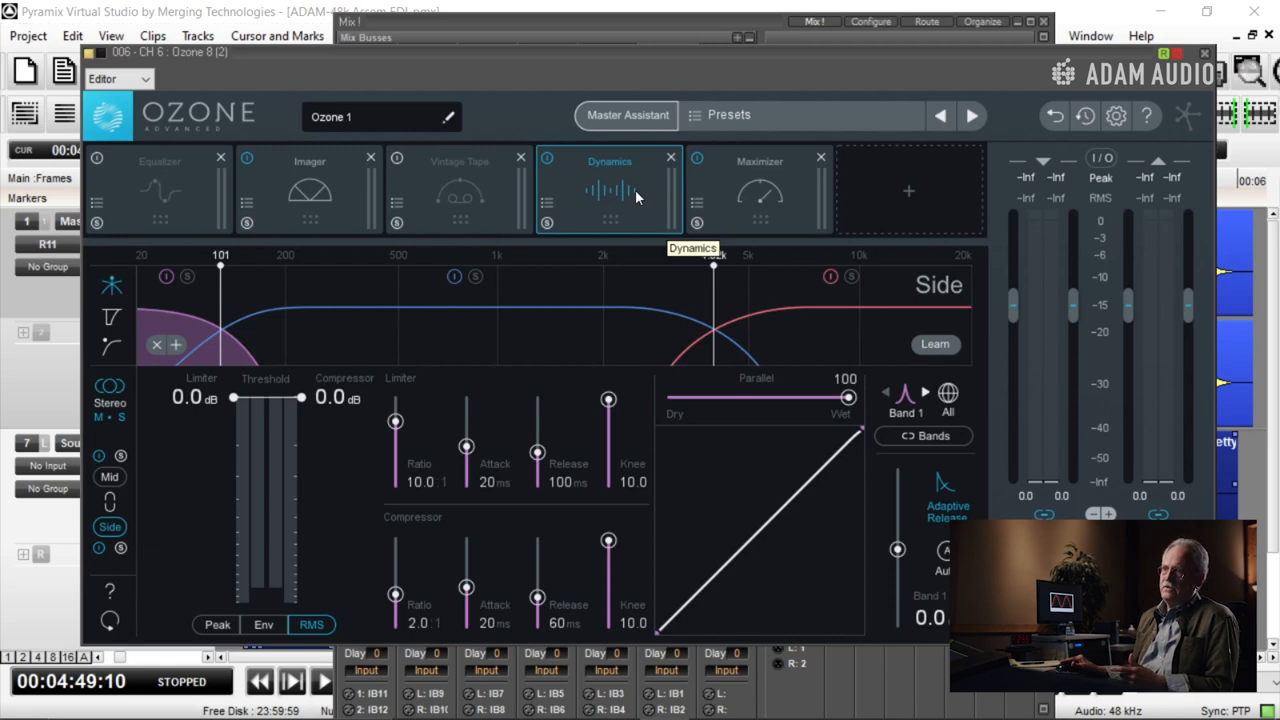
Bring up the Imager stereo width settings, with Band 2 Width at 10.0 and other bands at 0.0
{"action": "left_click", "coordinate": [308, 190]}
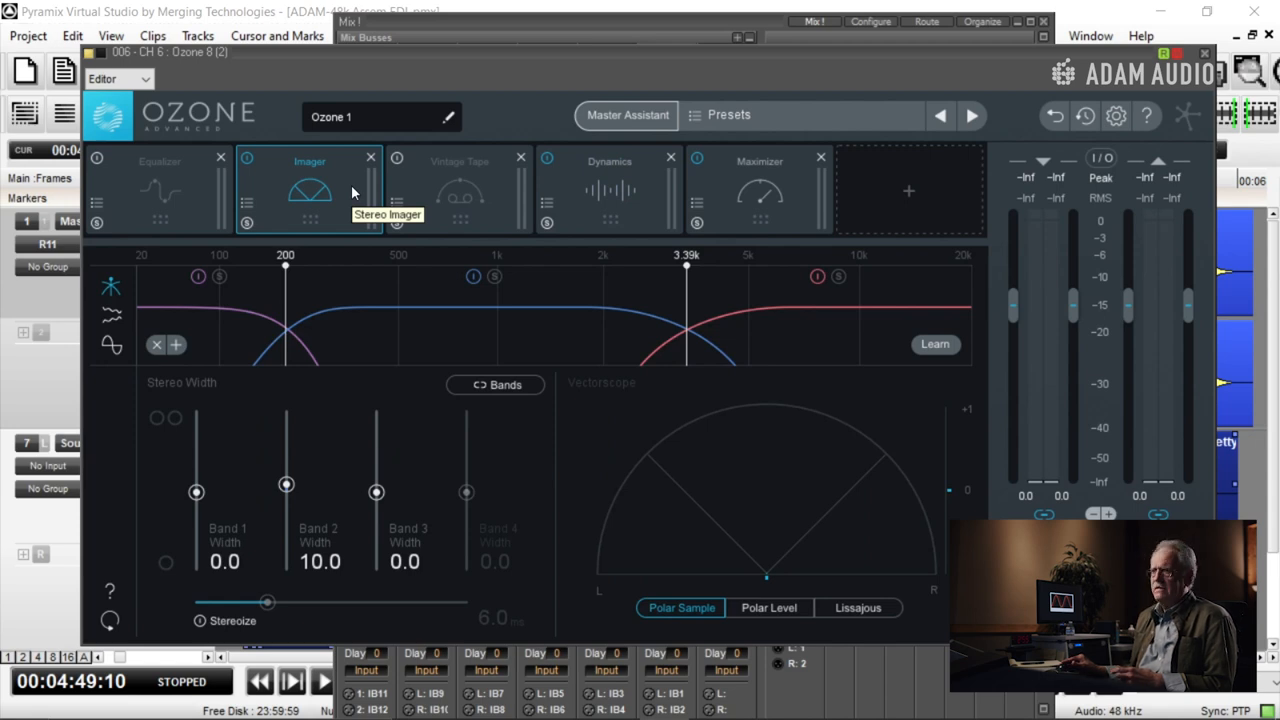
{"action": "mouse_move", "coordinate": [360, 400]}
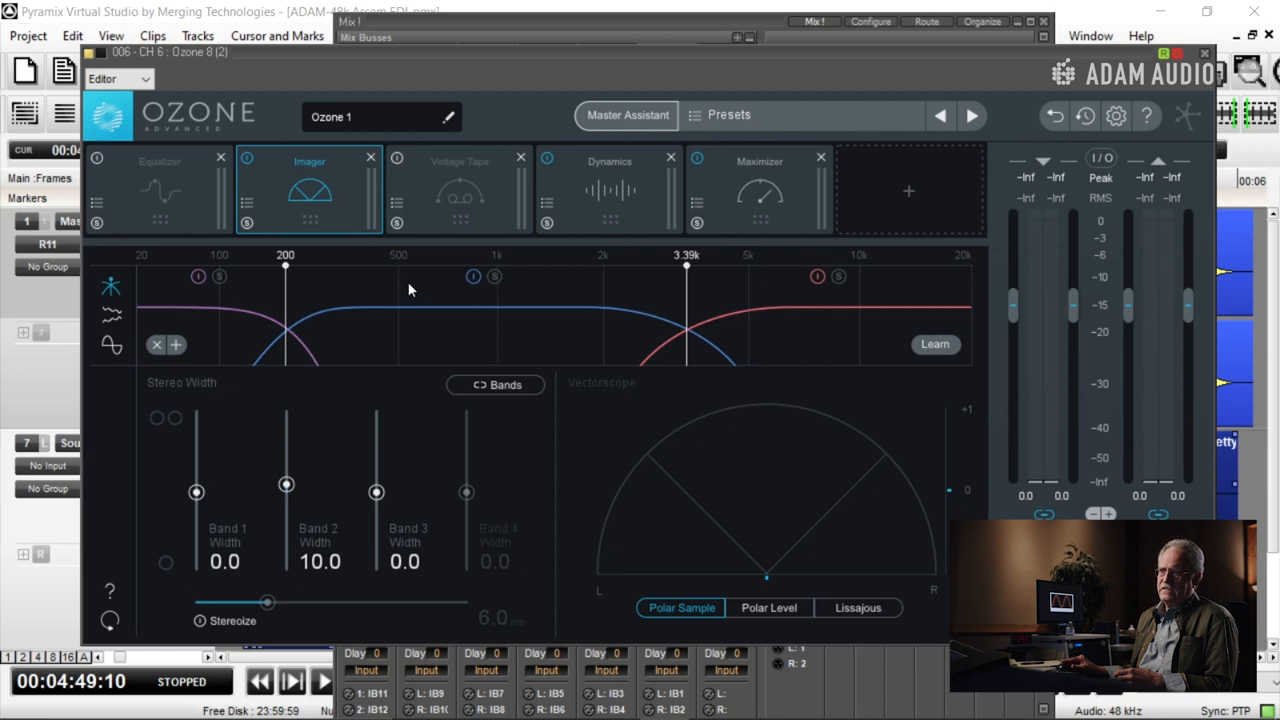
{"action": "mouse_move", "coordinate": [420, 306]}
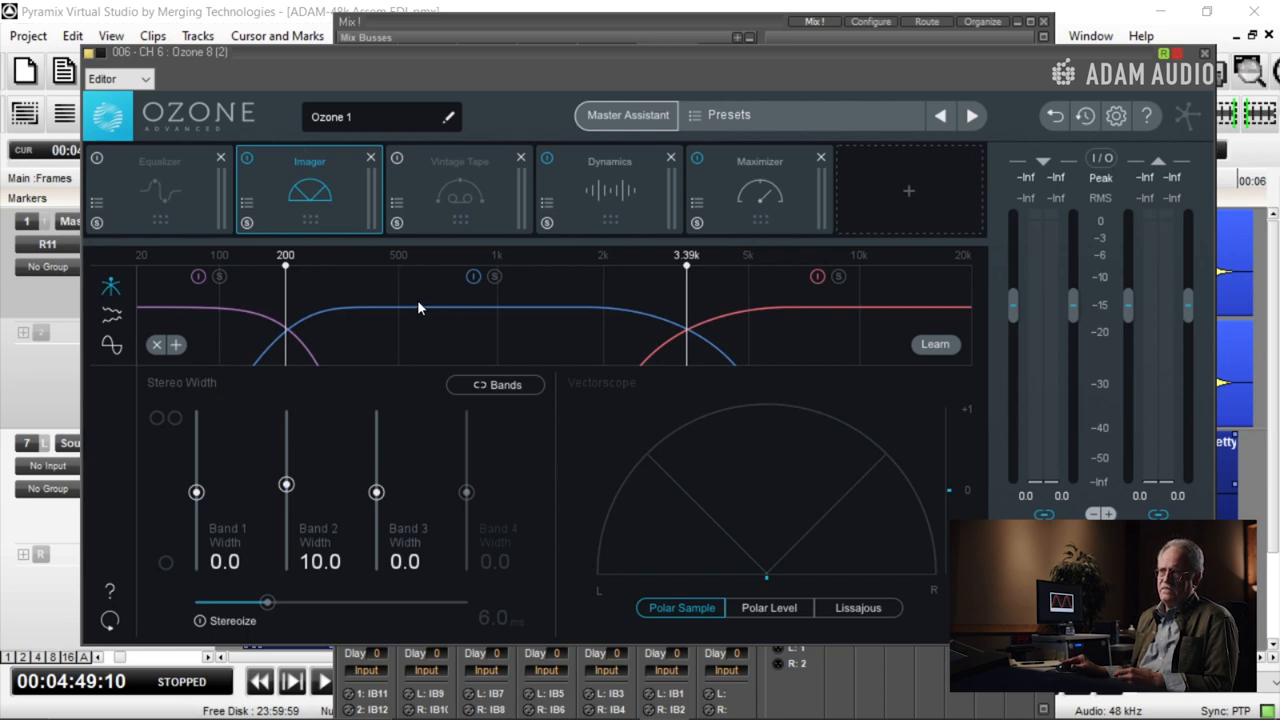
{"action": "mouse_move", "coordinate": [668, 272]}
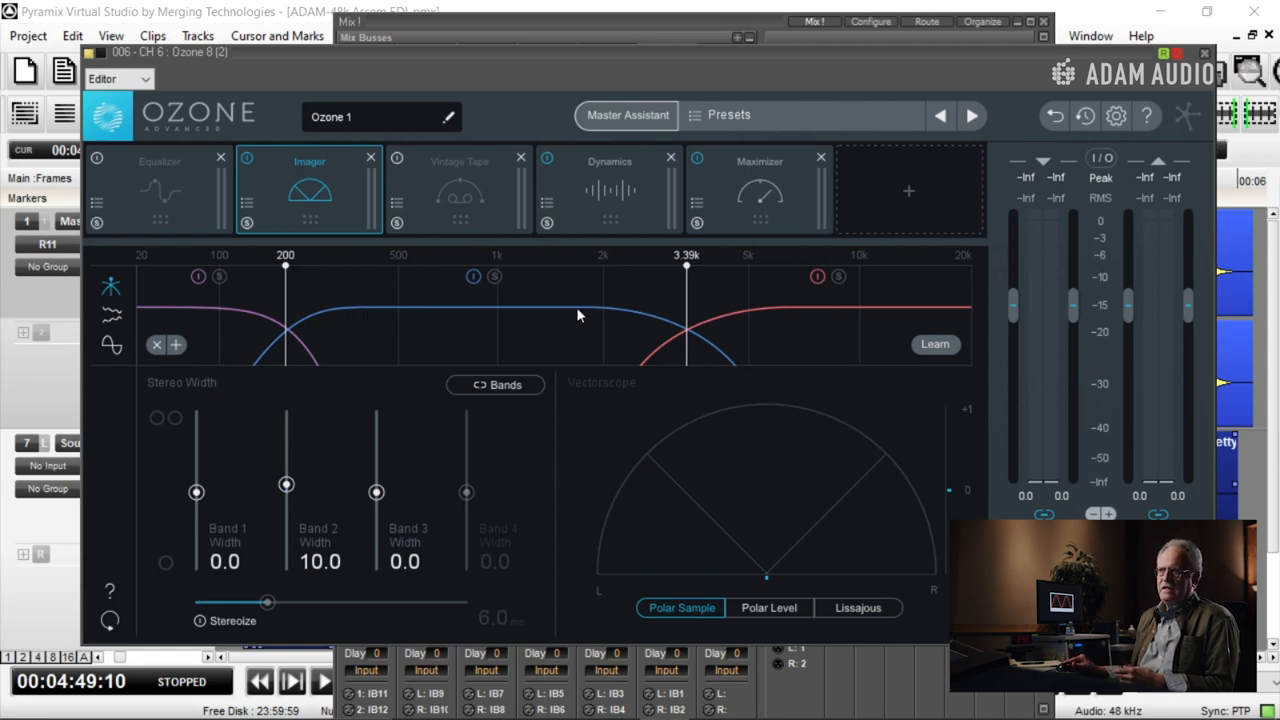
{"action": "mouse_move", "coordinate": [444, 320]}
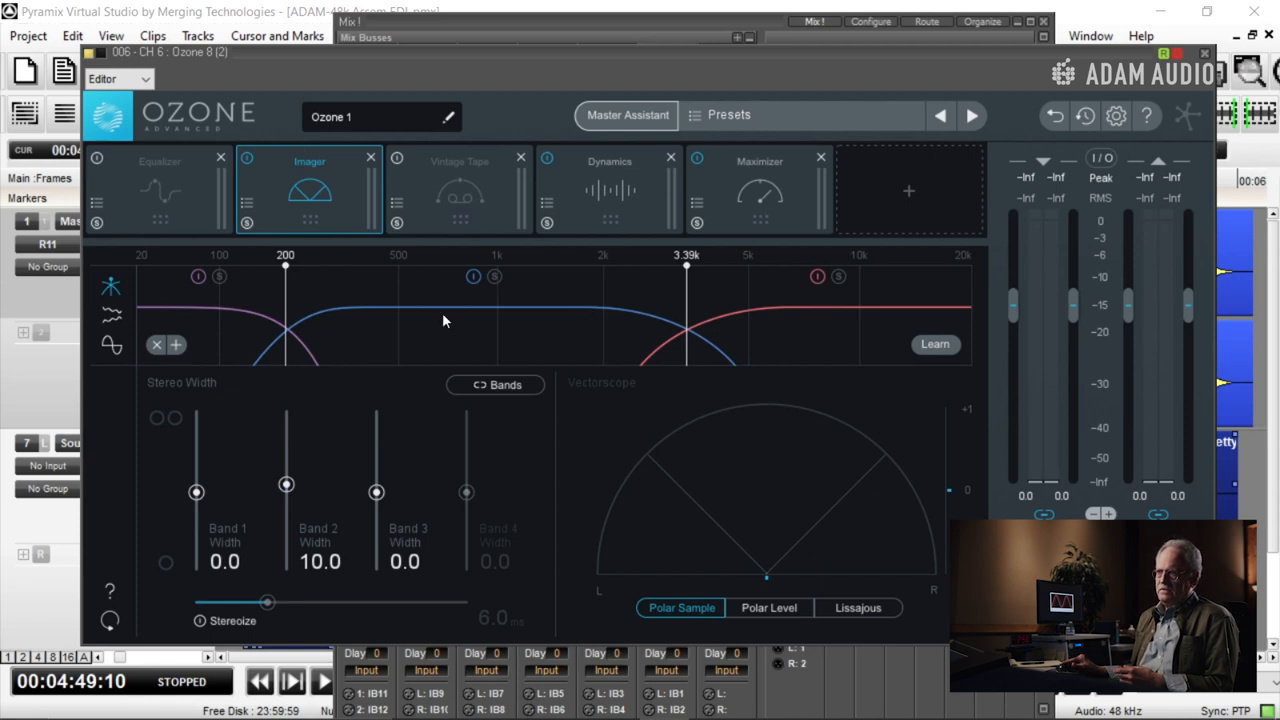
{"action": "mouse_move", "coordinate": [532, 298]}
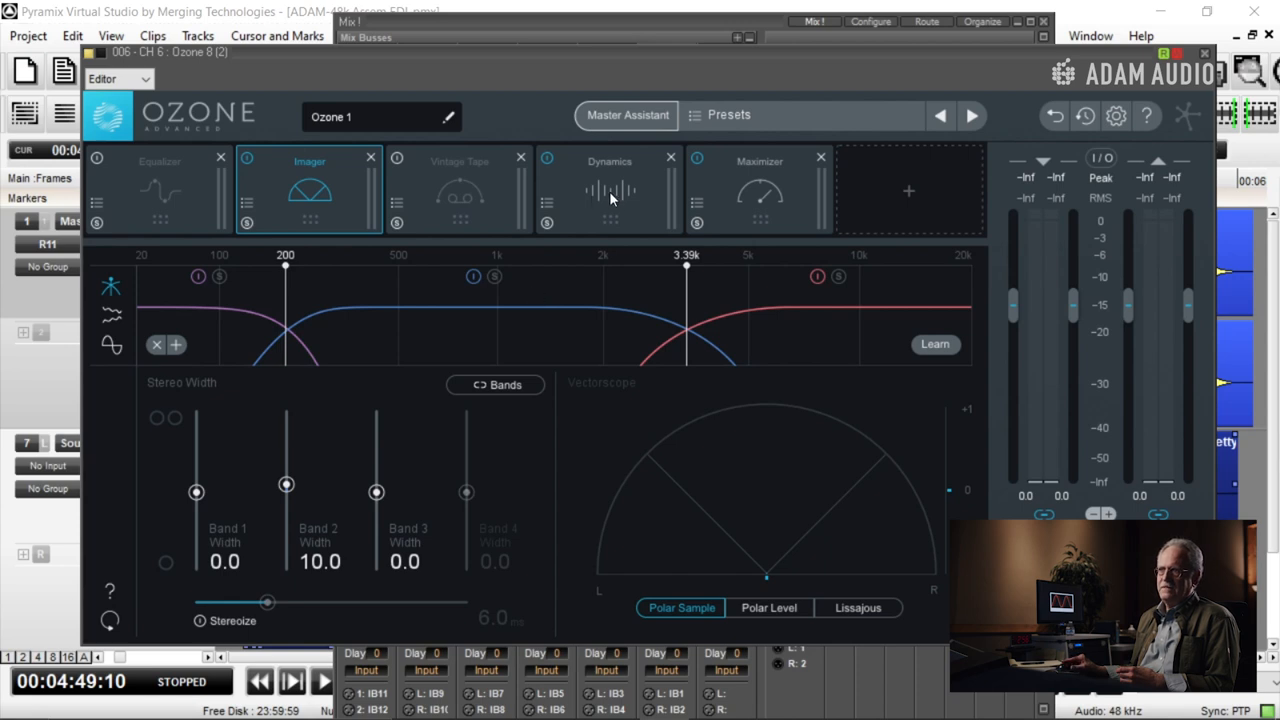
In Ozone's Dynamics Mid band, set −22.7 dB threshold, 6:1 ratio, 250 ms attack, 500 ms release, and play
{"action": "left_click", "coordinate": [608, 190]}
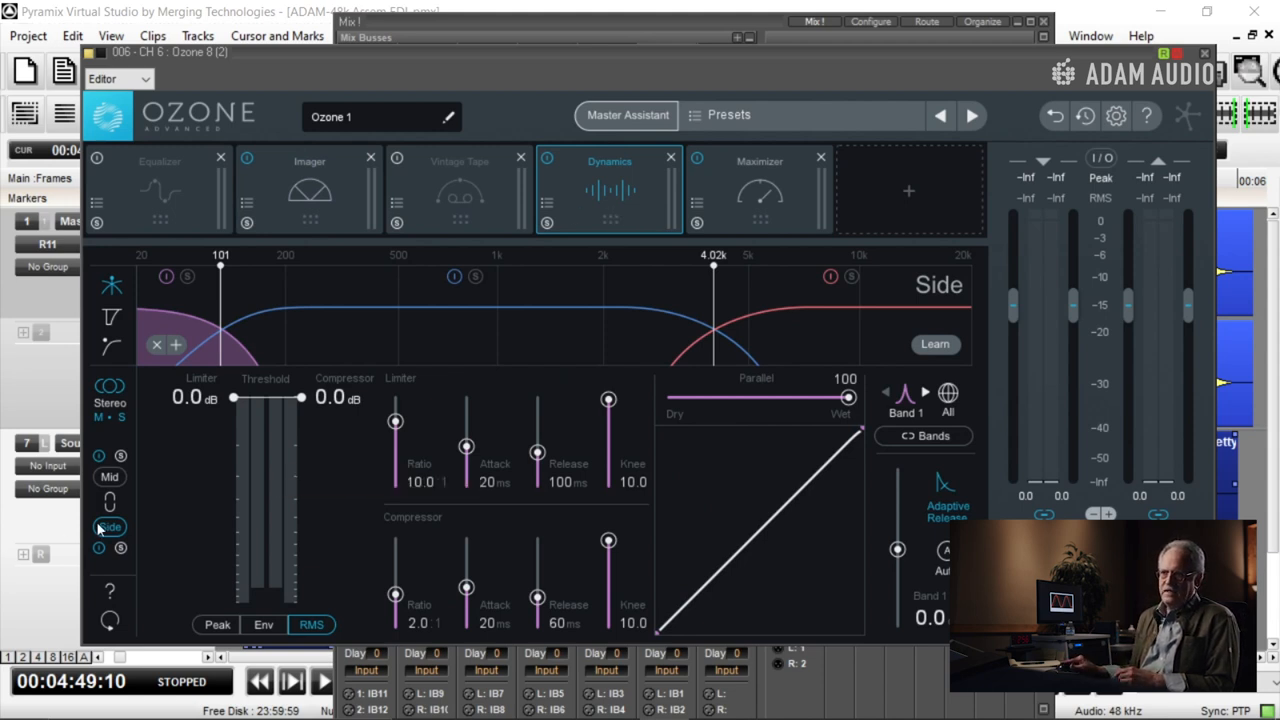
{"action": "left_click", "coordinate": [110, 476]}
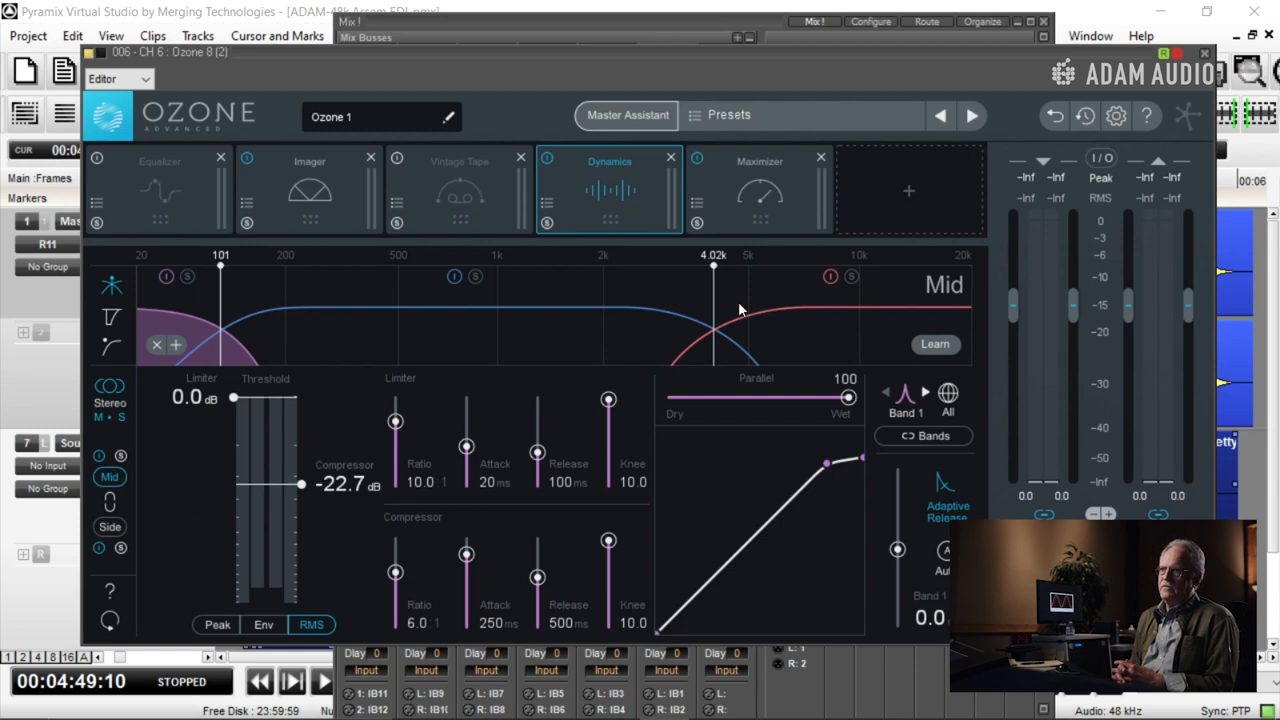
{"action": "mouse_move", "coordinate": [316, 430]}
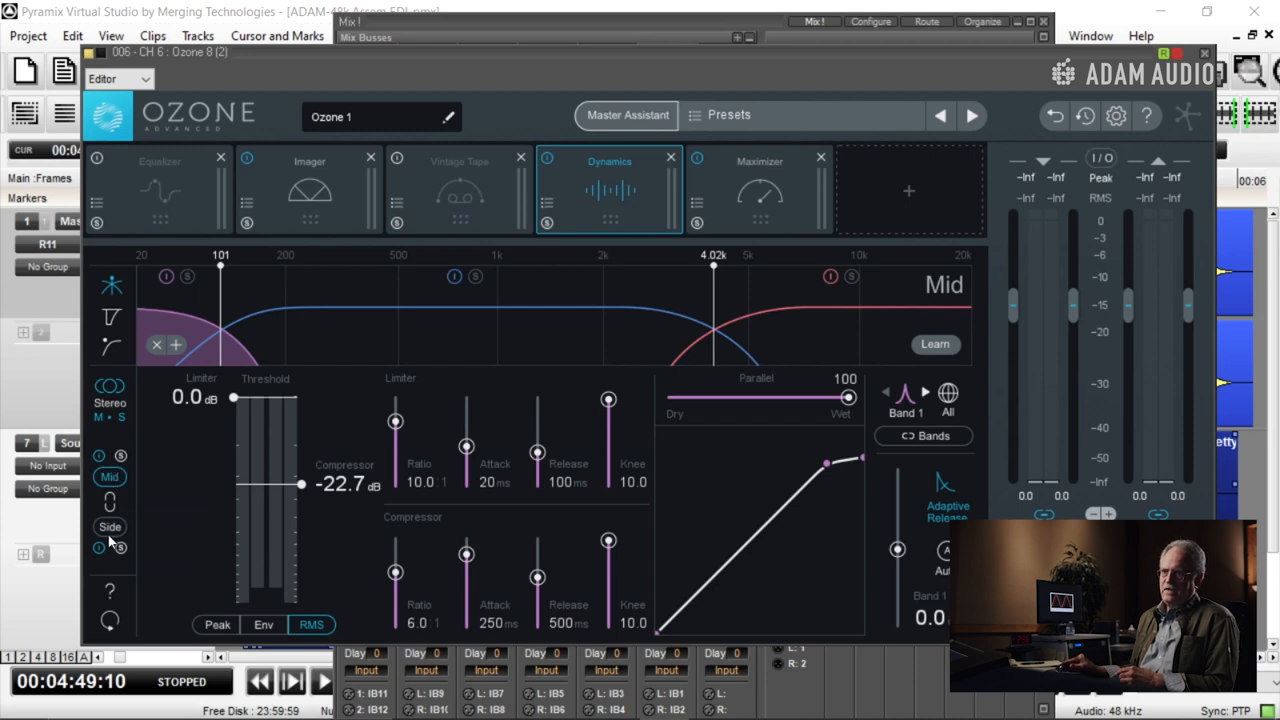
{"action": "left_click", "coordinate": [108, 526]}
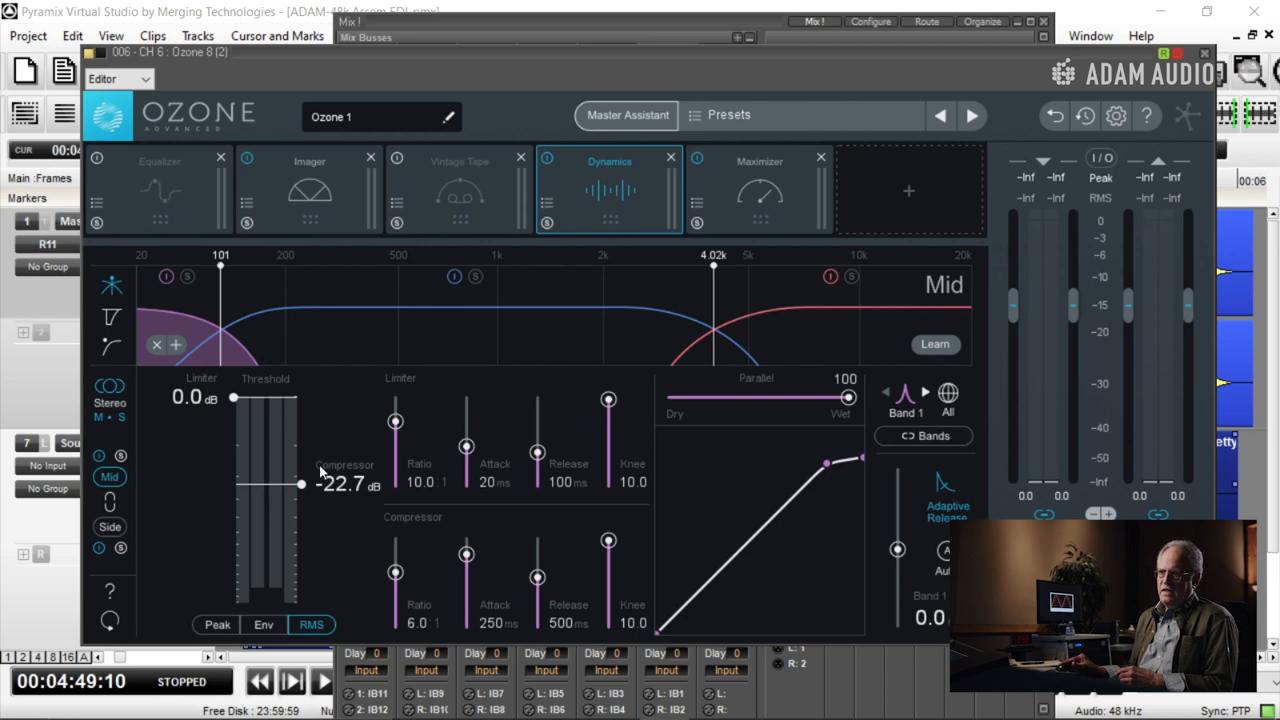
{"action": "mouse_move", "coordinate": [336, 496]}
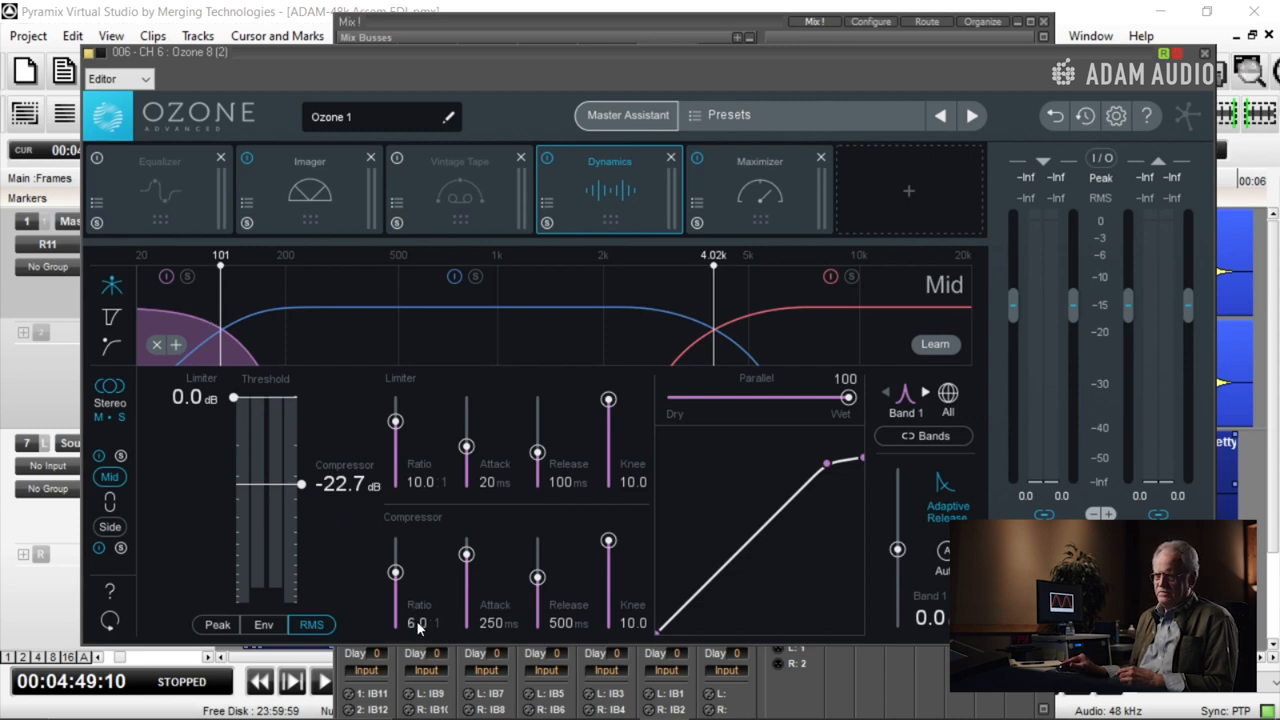
{"action": "mouse_move", "coordinate": [492, 636]}
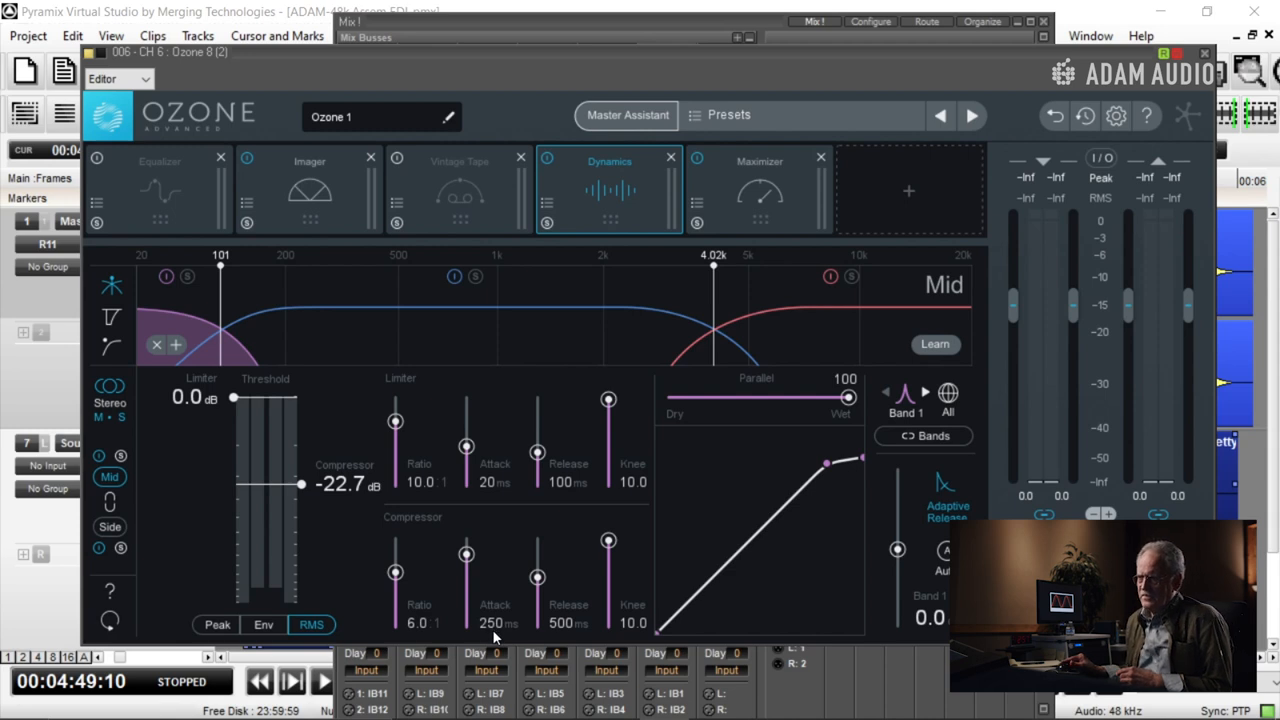
{"action": "mouse_move", "coordinate": [588, 636]}
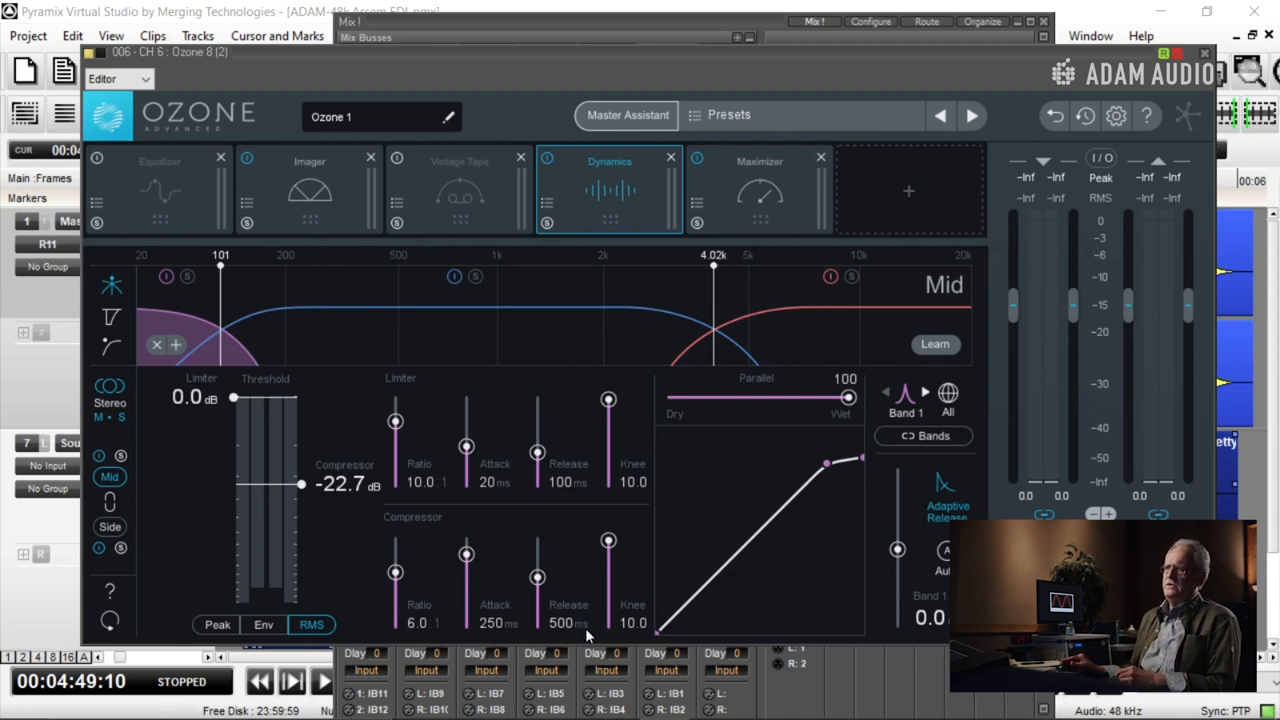
{"action": "mouse_move", "coordinate": [712, 210]}
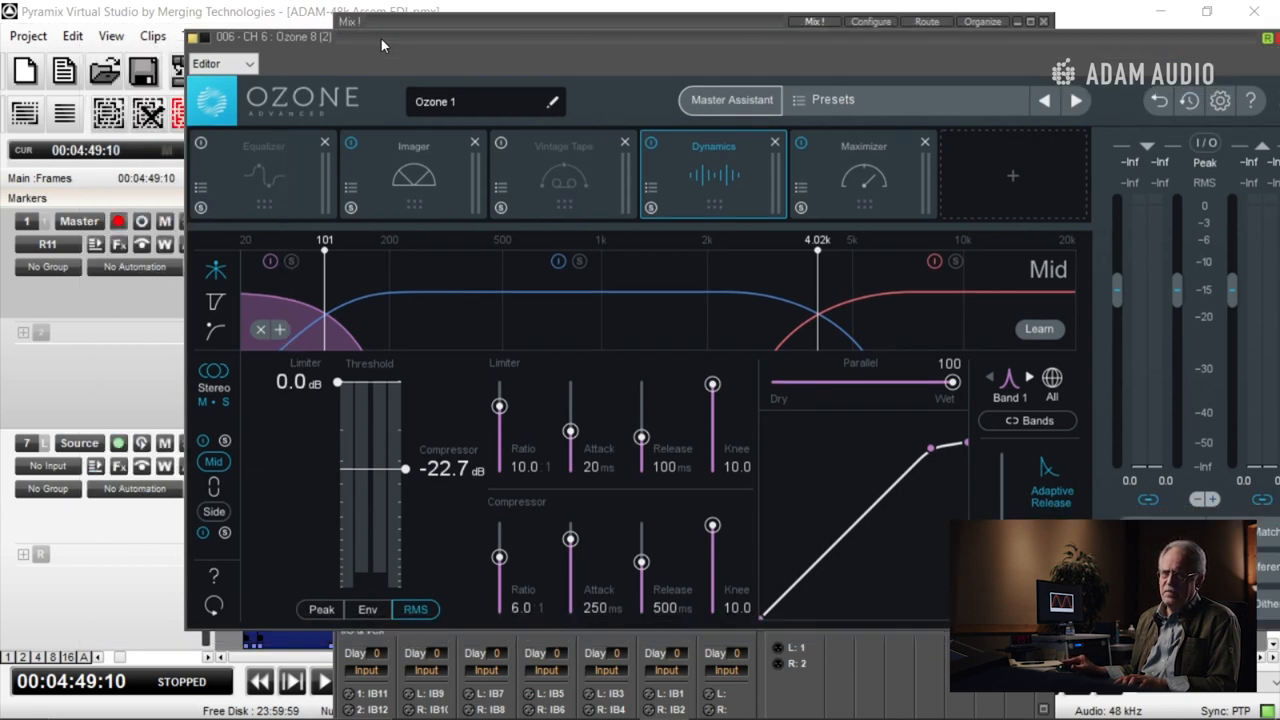
{"action": "left_click", "coordinate": [322, 684]}
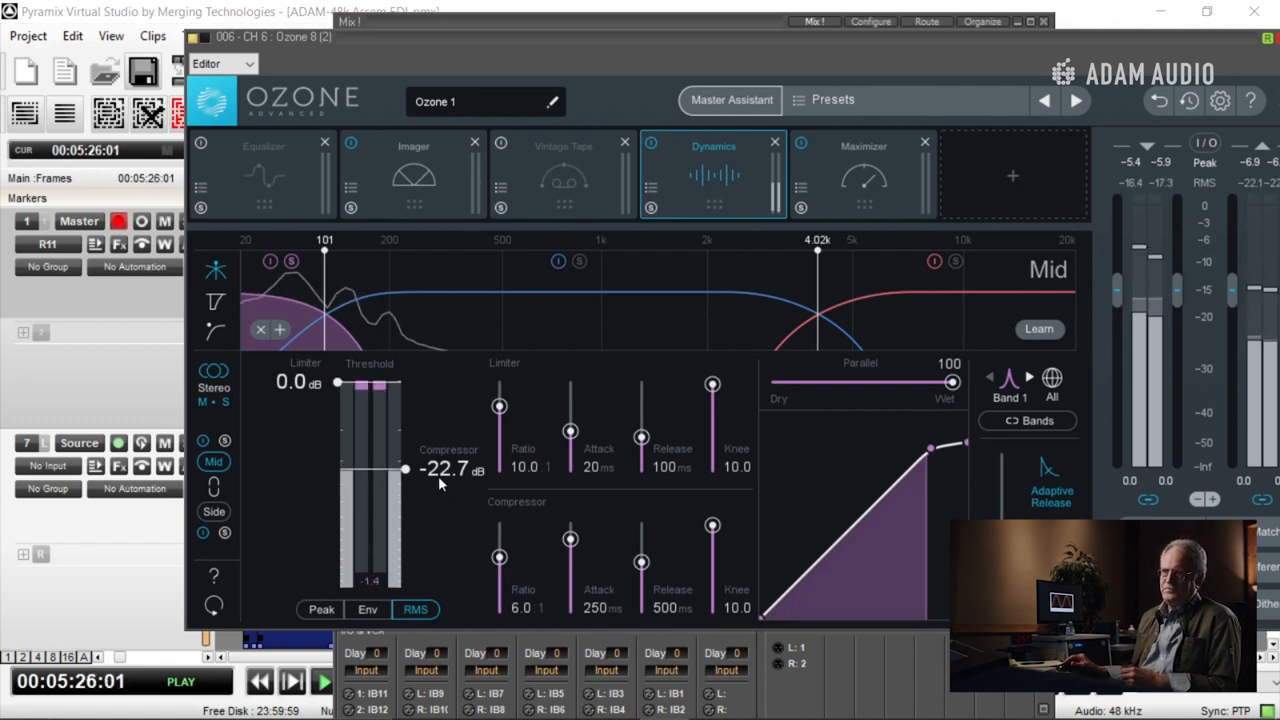
{"action": "mouse_move", "coordinate": [384, 398]}
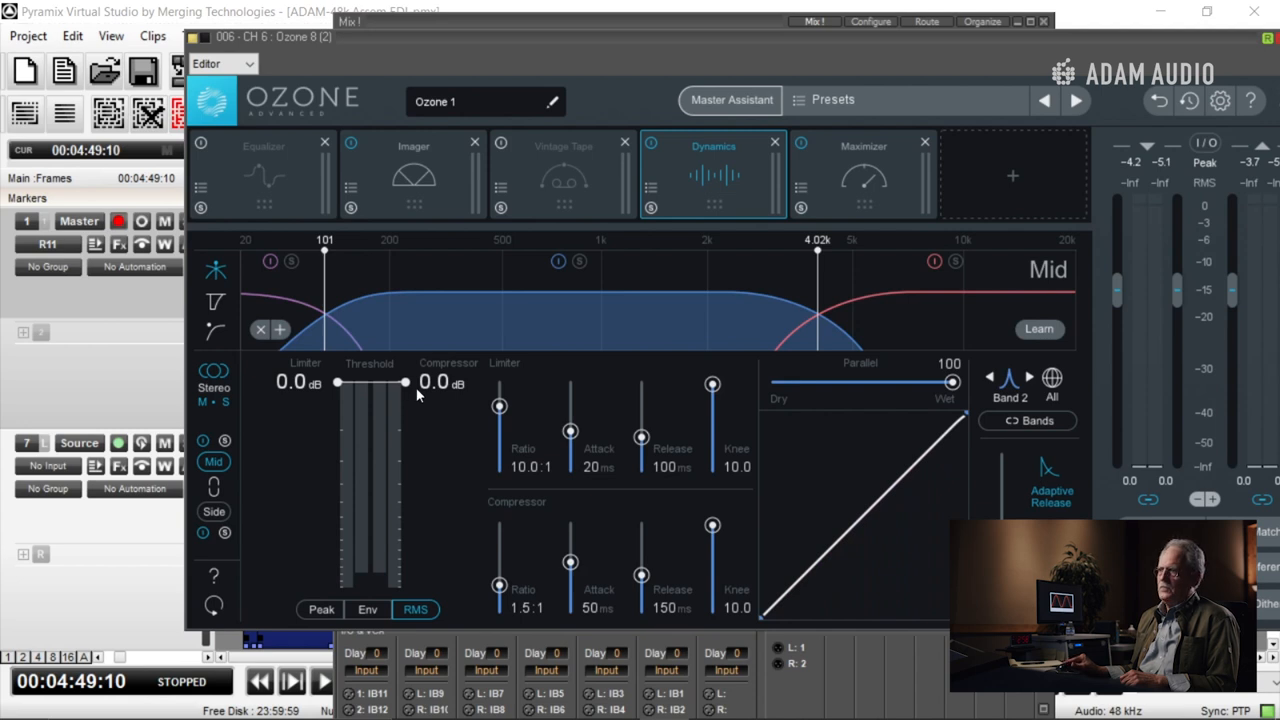
{"action": "mouse_move", "coordinate": [856, 278]}
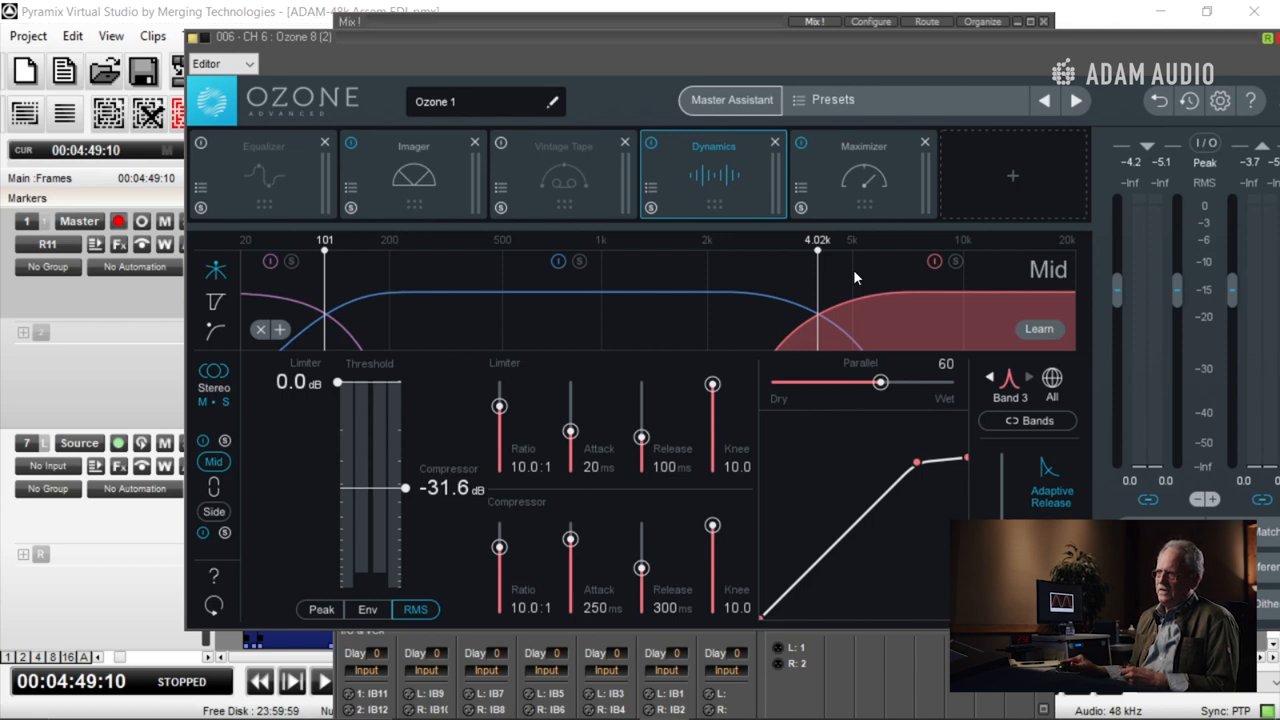
{"action": "mouse_move", "coordinate": [250, 470]}
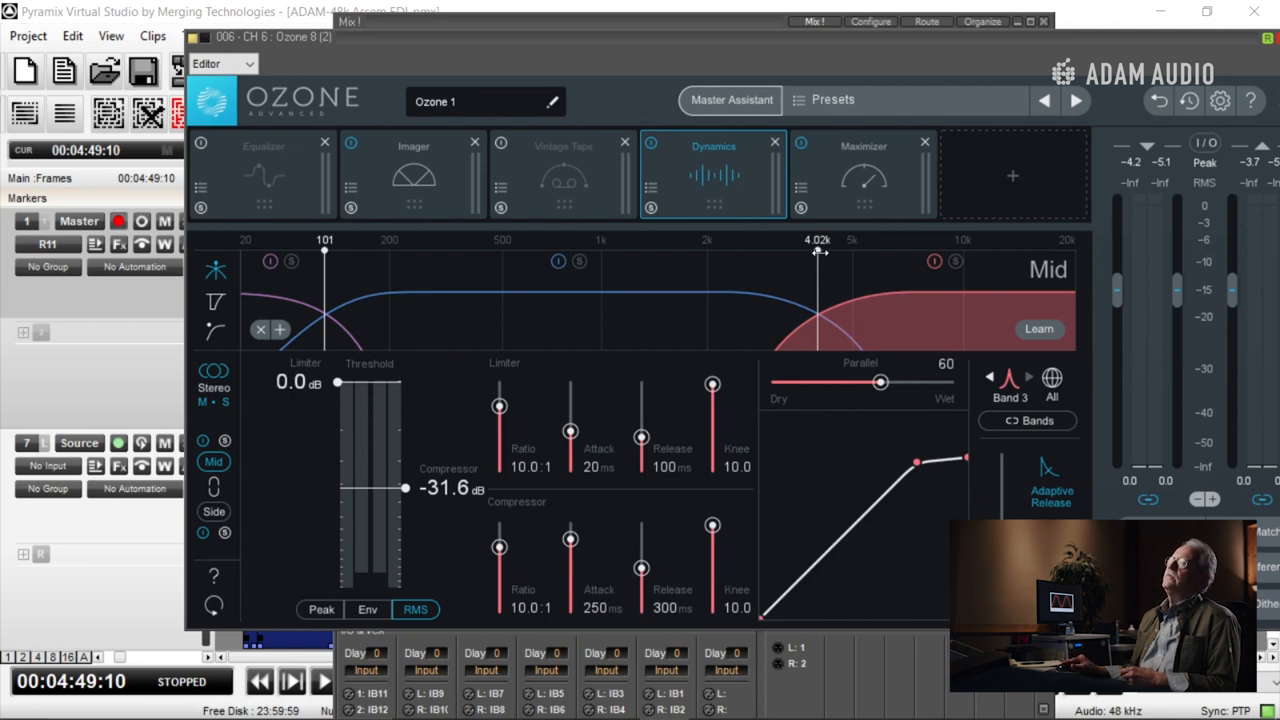
{"action": "mouse_move", "coordinate": [612, 442]}
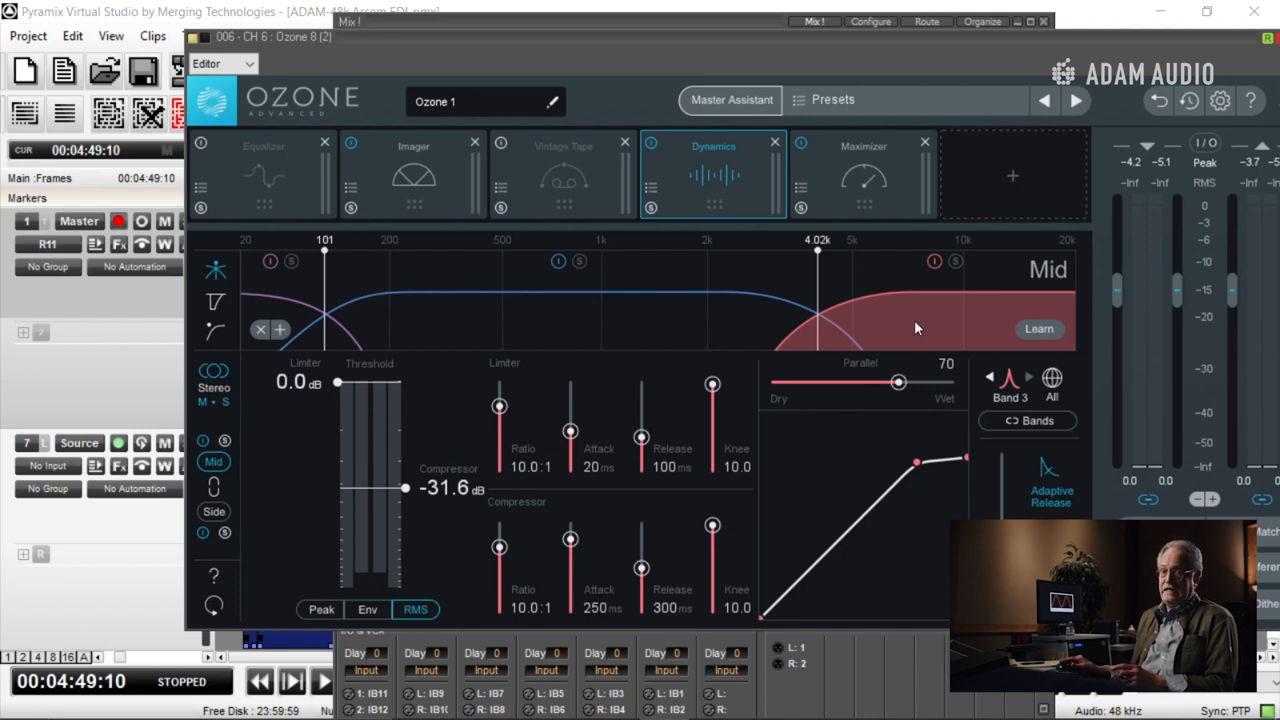
{"action": "mouse_move", "coordinate": [956, 268]}
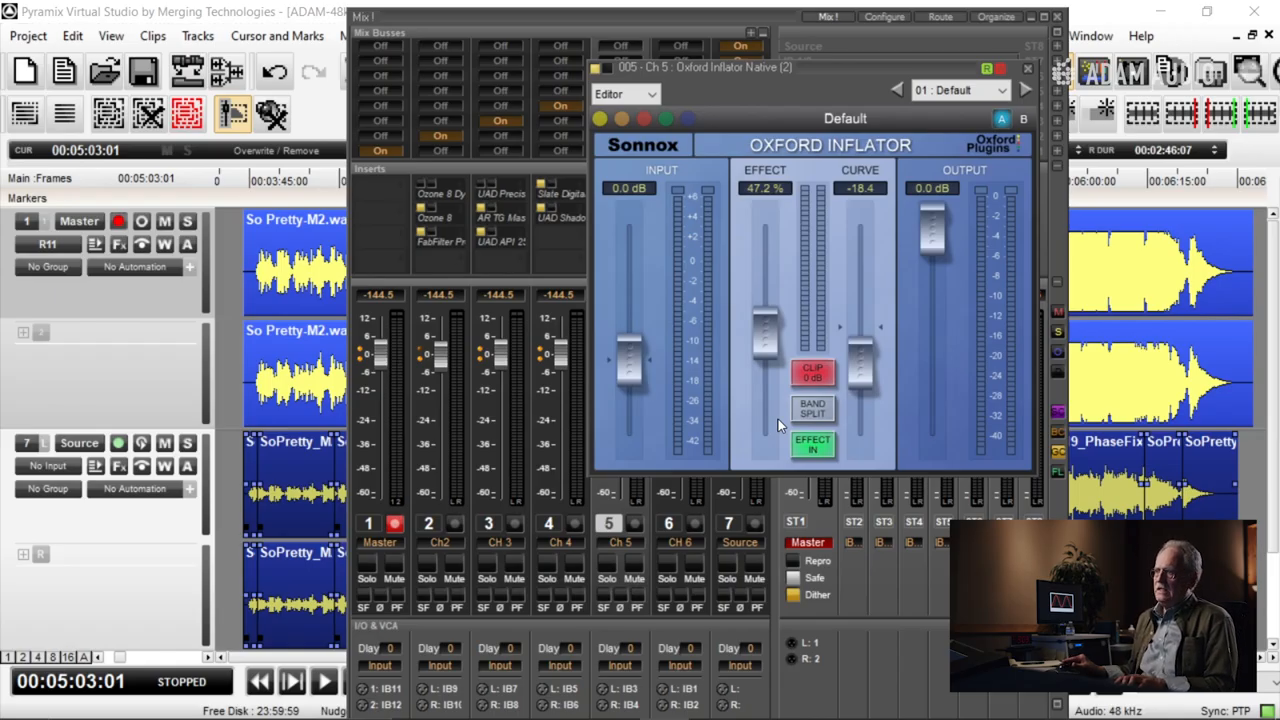
Engage the Oxford Inflator at 47.2% effect and −18.4 curve, toggling EFFECT IN to compare during playback
{"action": "left_click", "coordinate": [324, 682]}
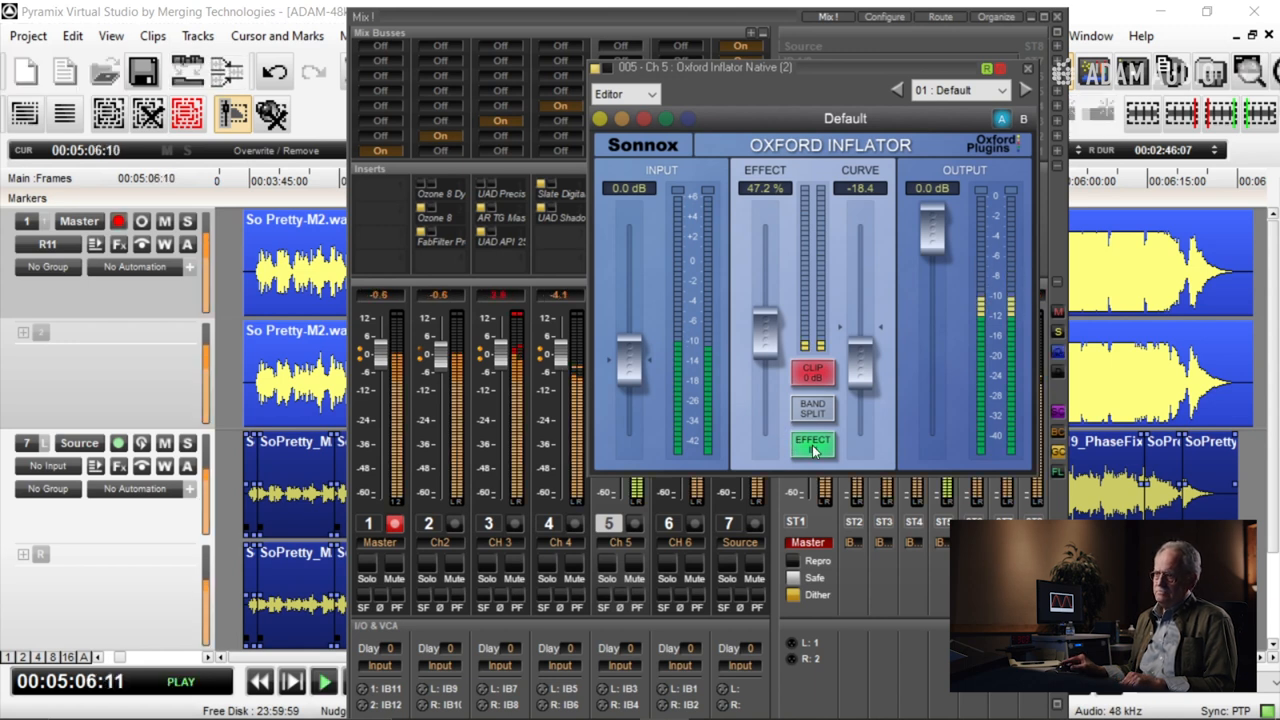
{"action": "left_click", "coordinate": [812, 440]}
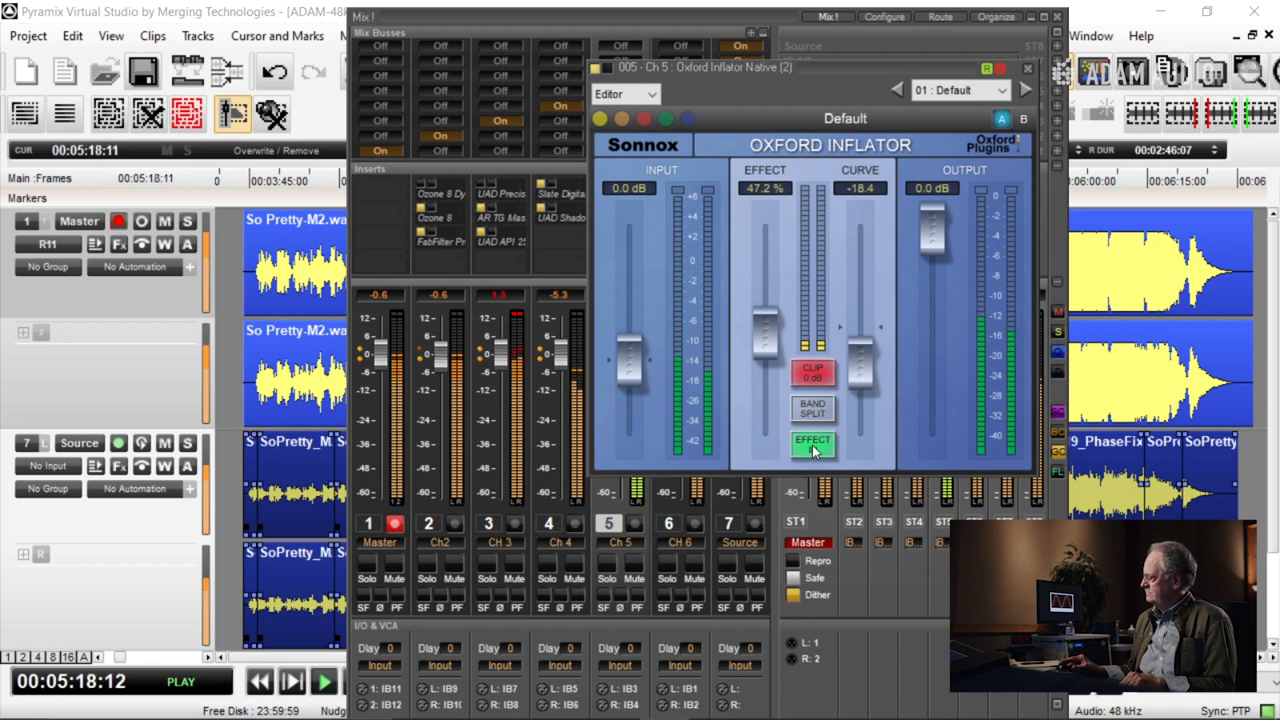
{"action": "left_click", "coordinate": [812, 440]}
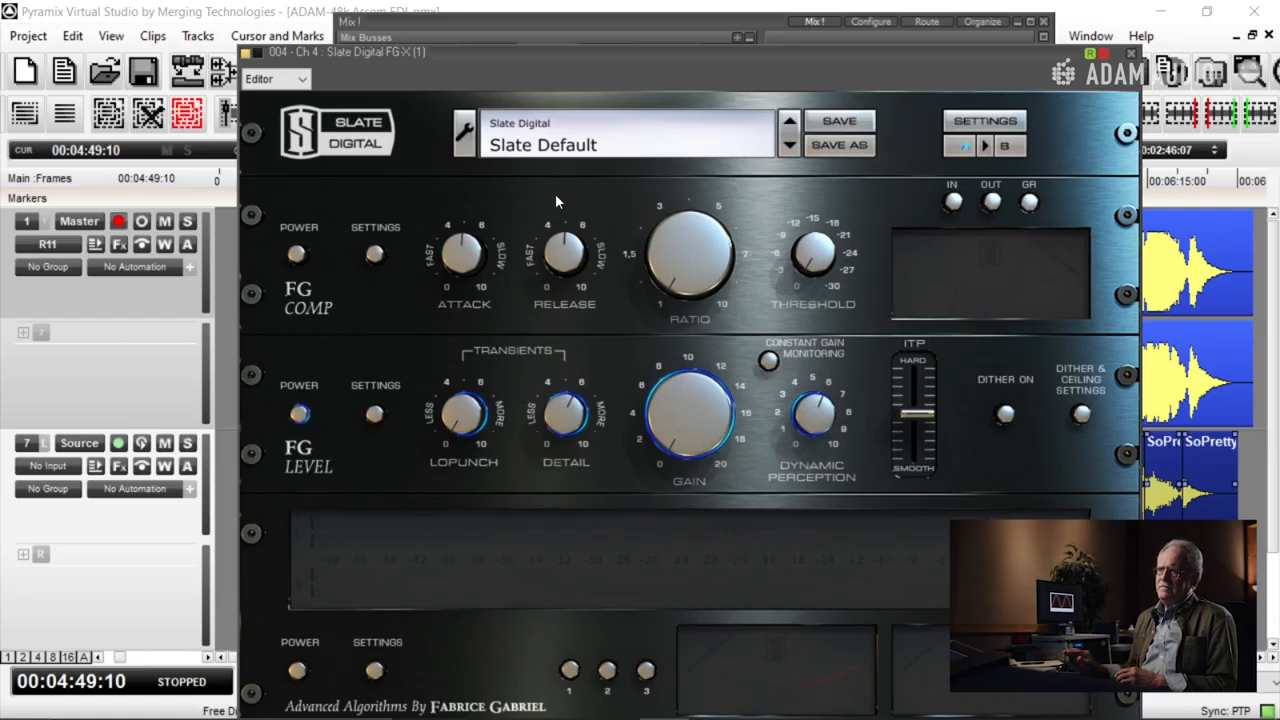
{"action": "mouse_move", "coordinate": [468, 72]}
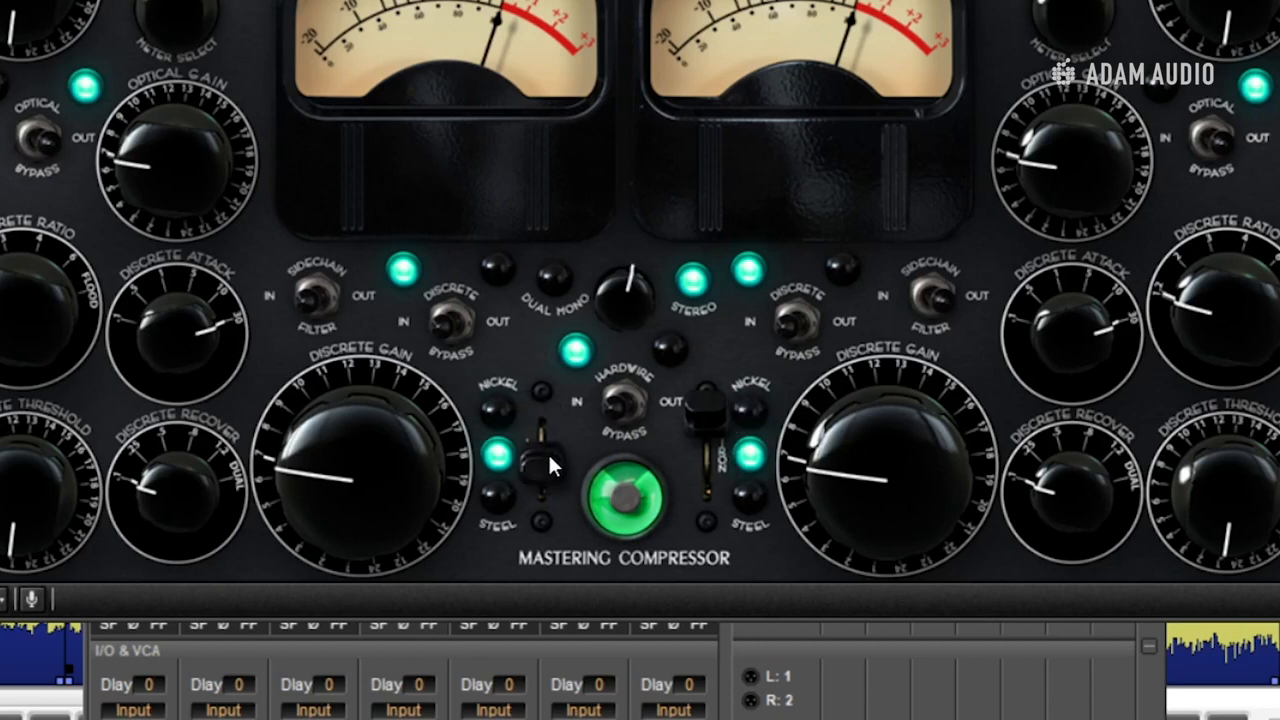
{"action": "left_click", "coordinate": [540, 470]}
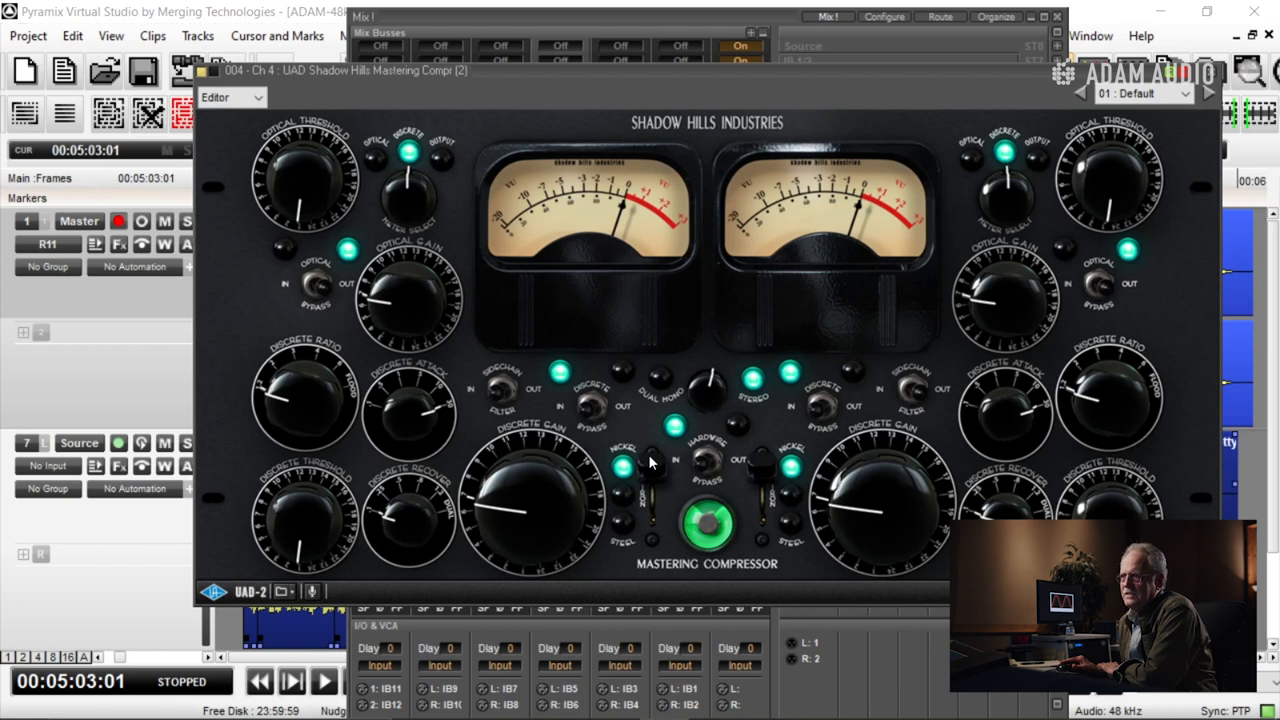
{"action": "mouse_move", "coordinate": [650, 468]}
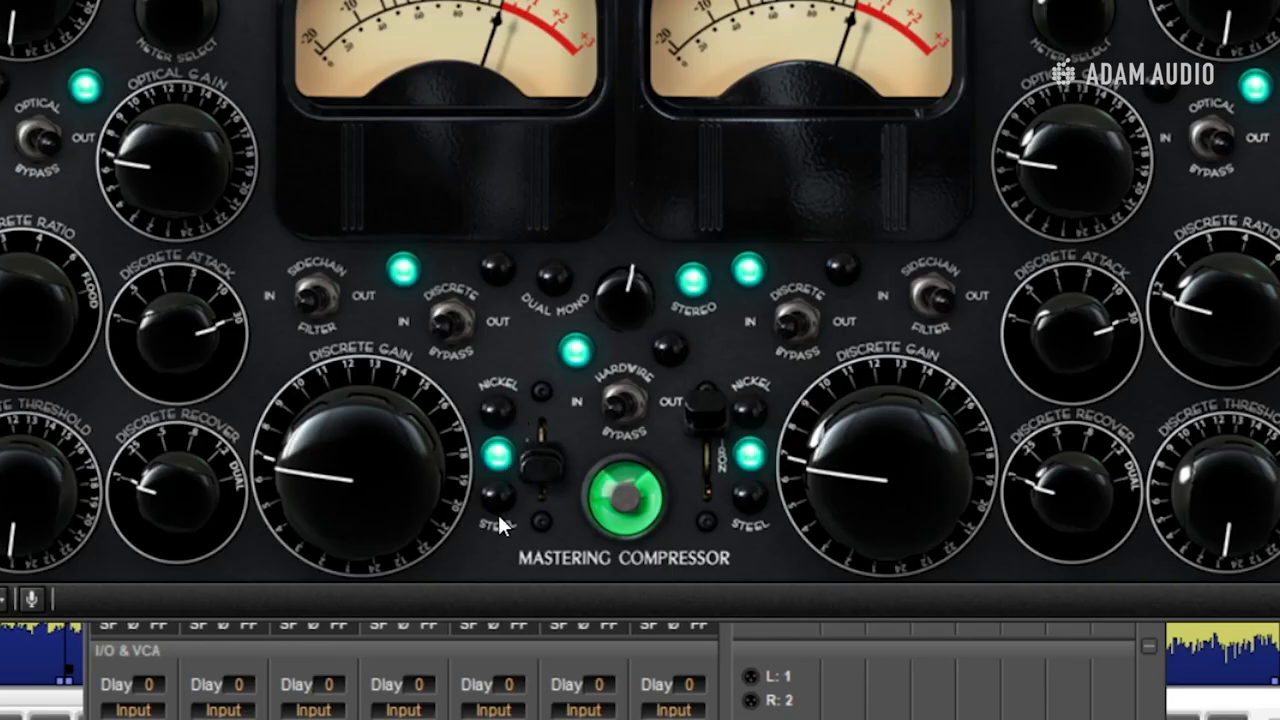
{"action": "left_click", "coordinate": [538, 464]}
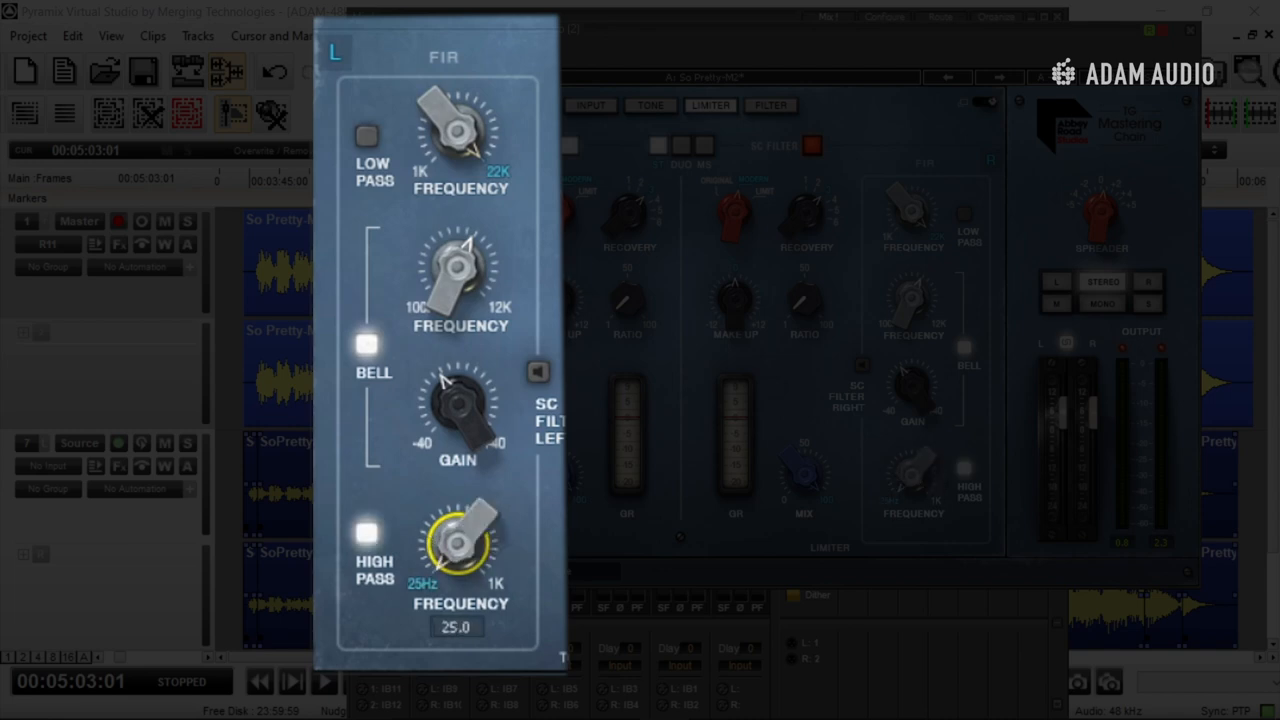
{"action": "mouse_move", "coordinate": [452, 560]}
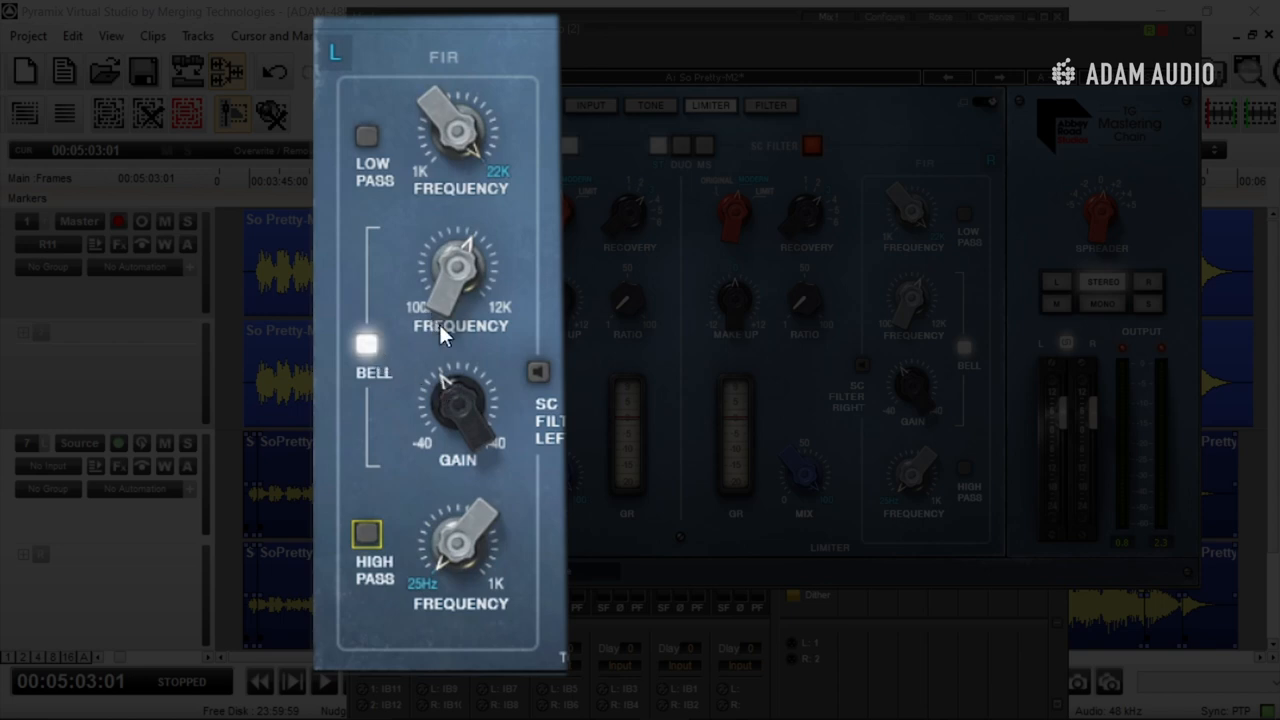
{"action": "mouse_move", "coordinate": [458, 368]}
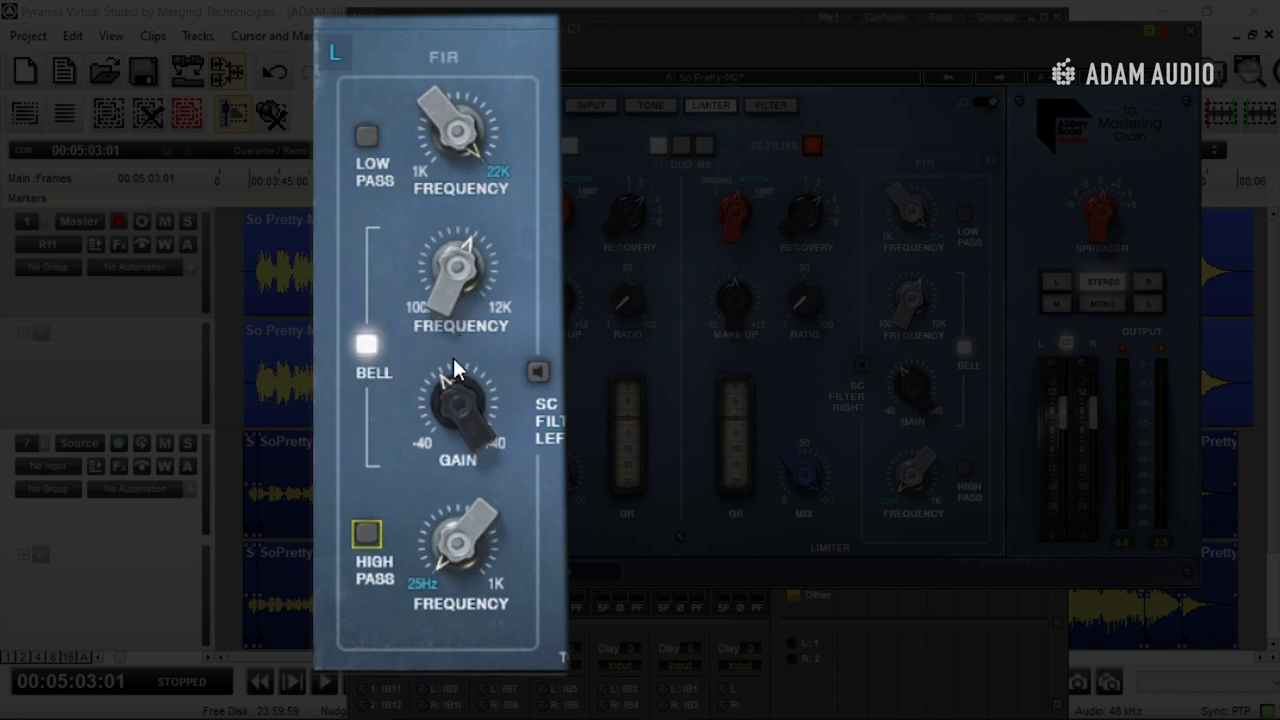
{"action": "mouse_move", "coordinate": [456, 380]}
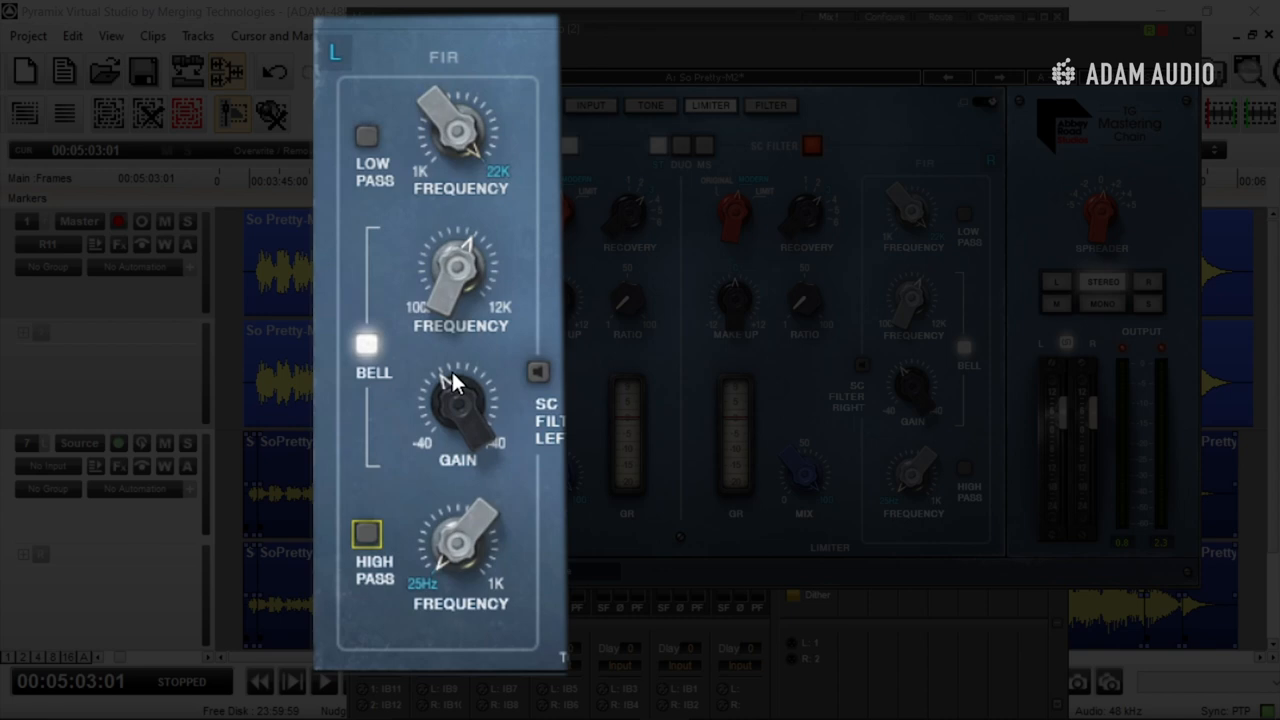
{"action": "mouse_move", "coordinate": [464, 304]}
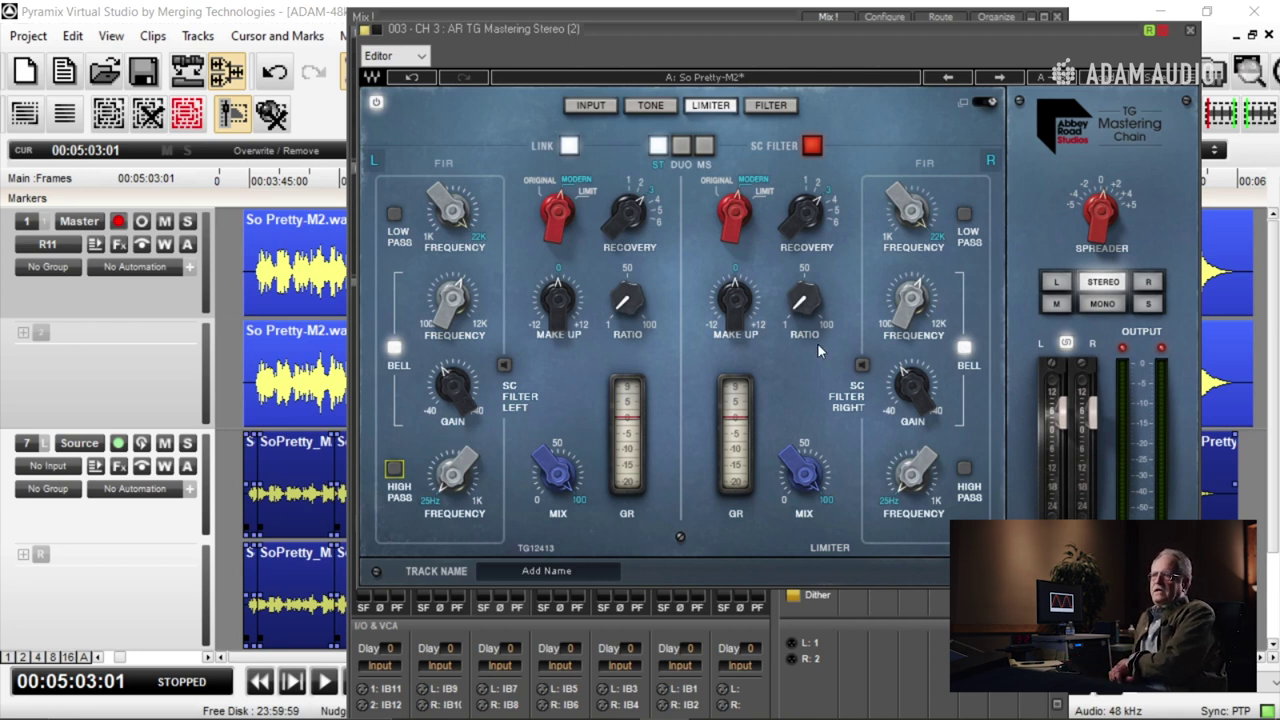
{"action": "mouse_move", "coordinate": [804, 352]}
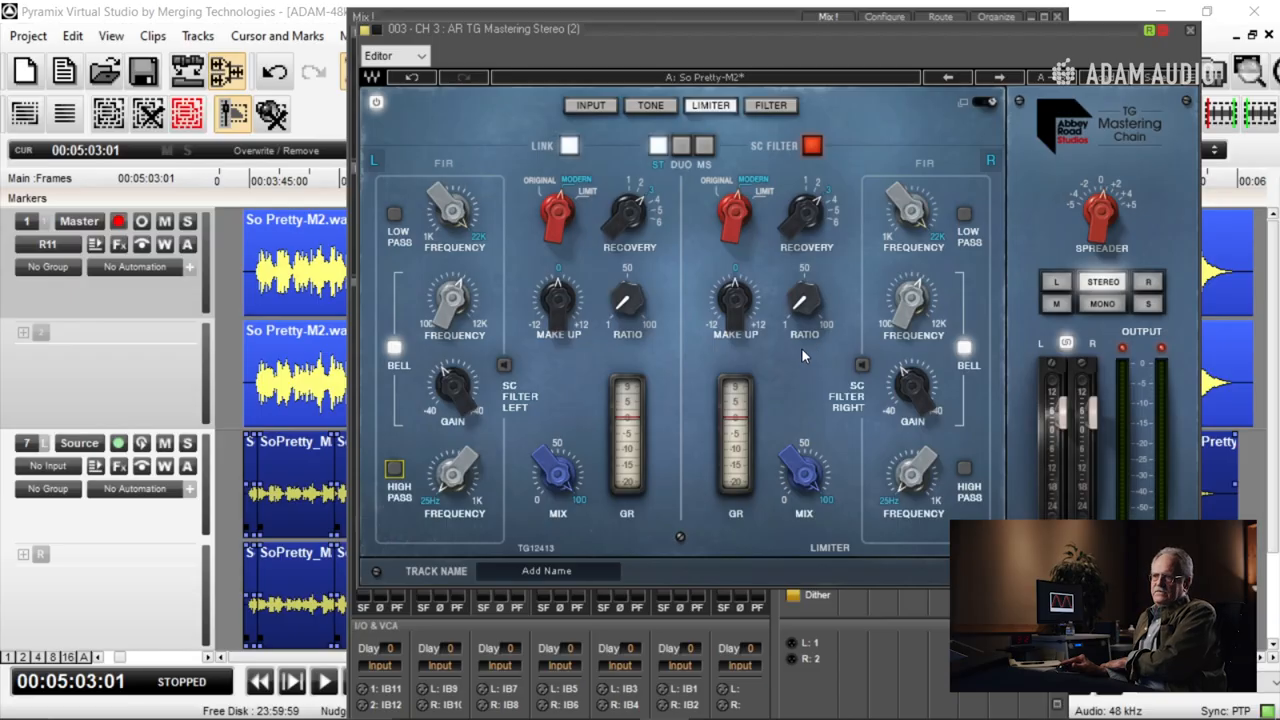
{"action": "mouse_move", "coordinate": [452, 304]}
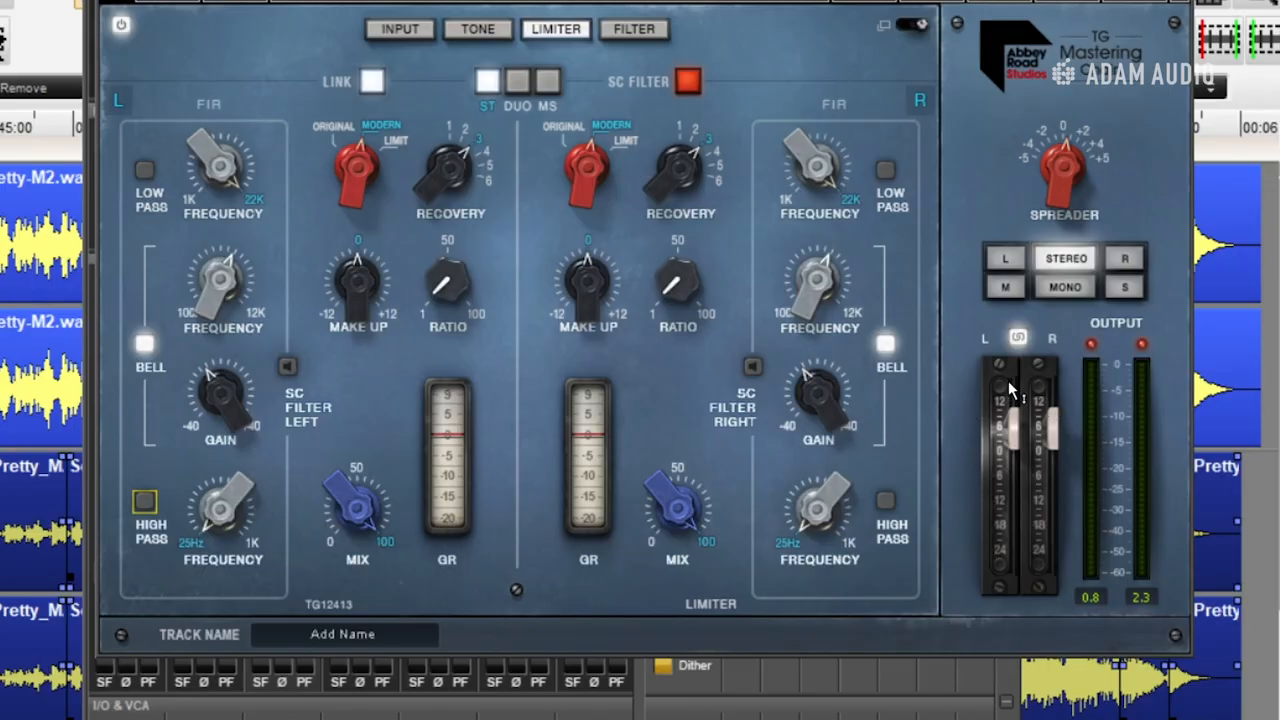
{"action": "left_click_drag", "start_coordinate": [1000, 390], "coordinate": [1000, 436]}
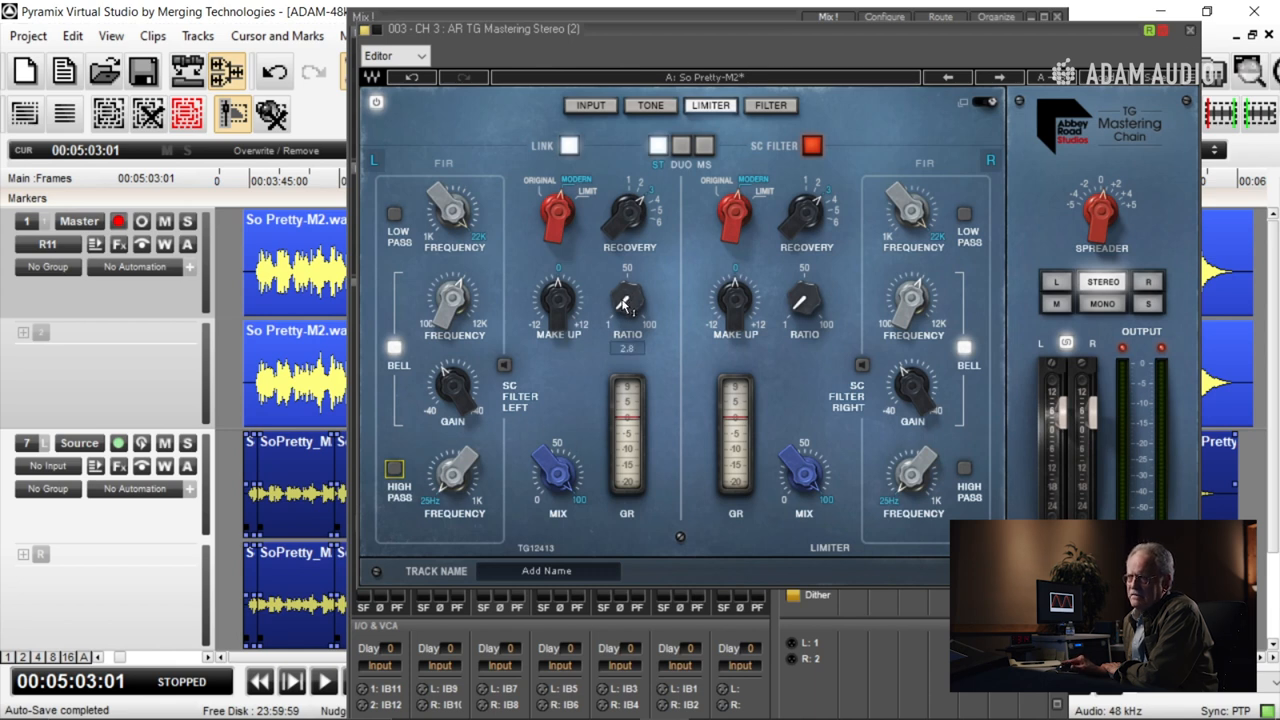
{"action": "left_click", "coordinate": [324, 682]}
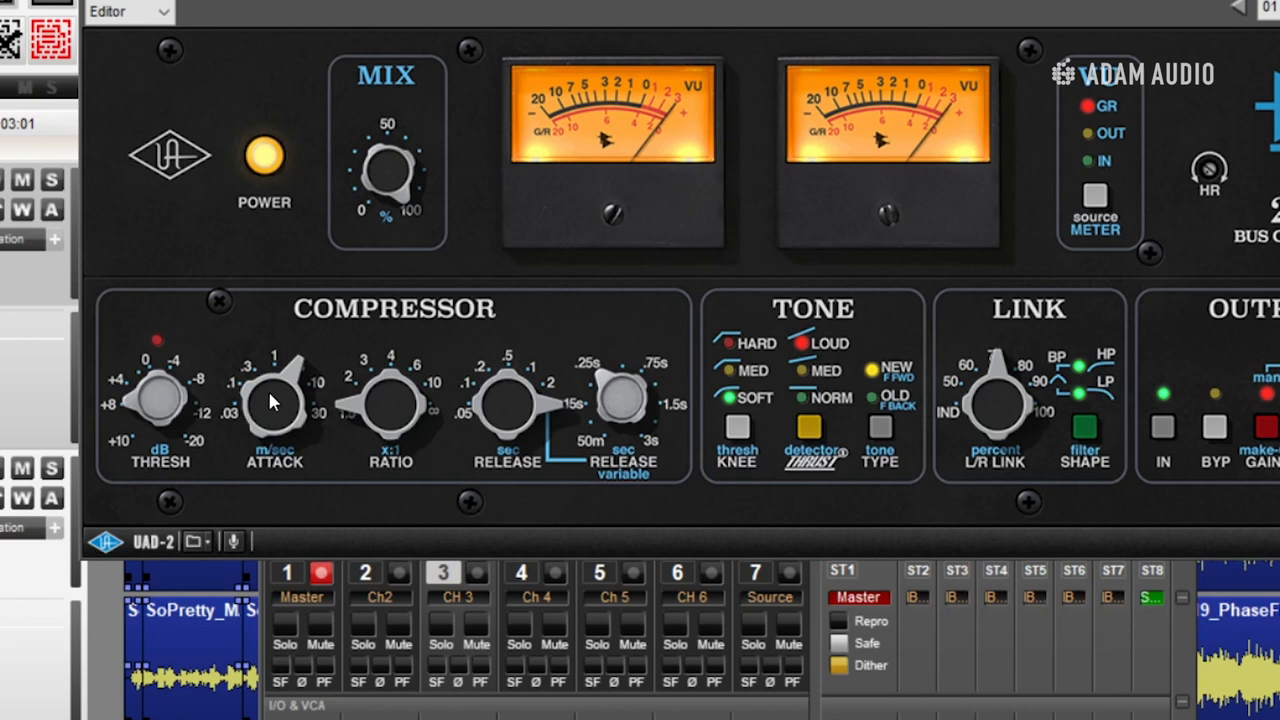
{"action": "mouse_move", "coordinate": [324, 396]}
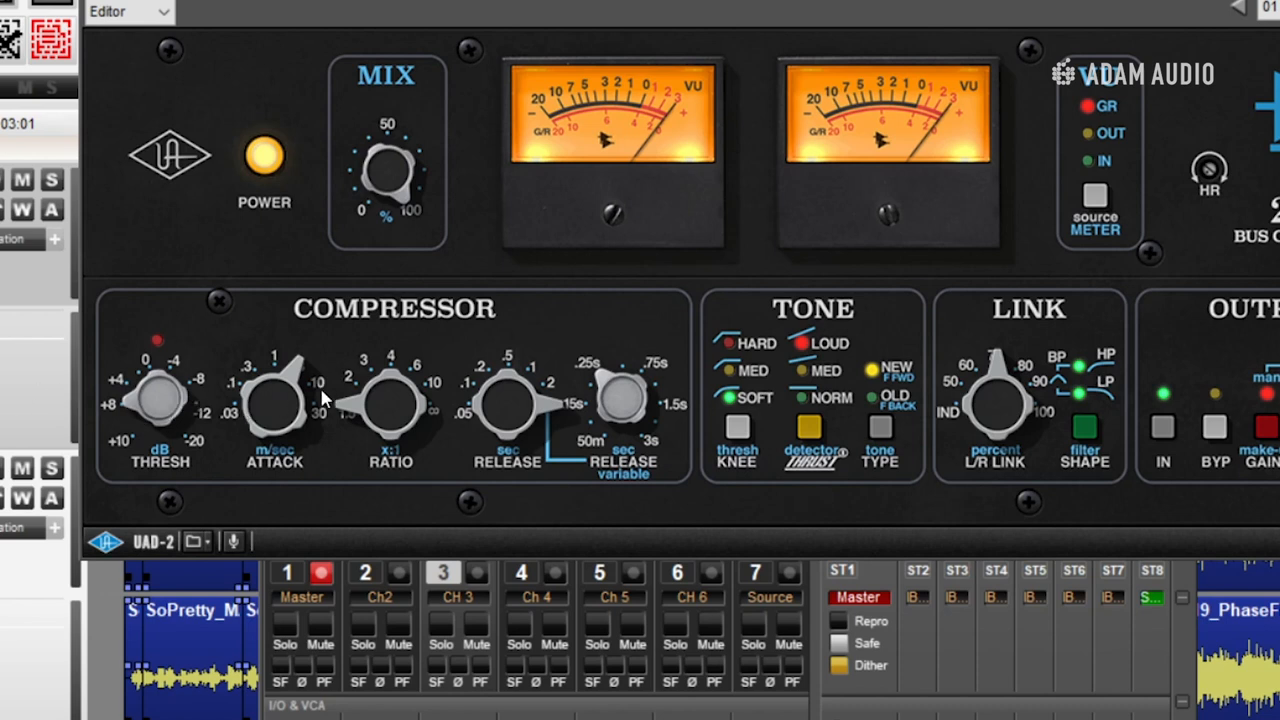
{"action": "mouse_move", "coordinate": [282, 396]}
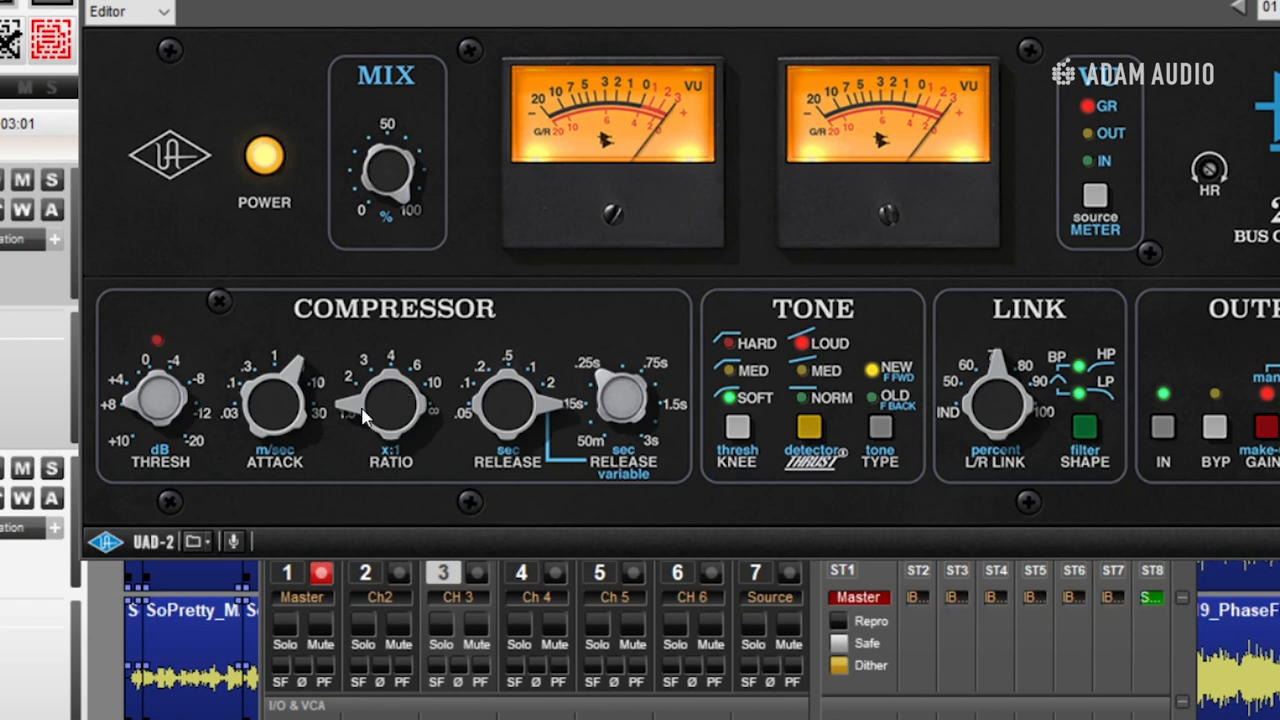
{"action": "mouse_move", "coordinate": [340, 452]}
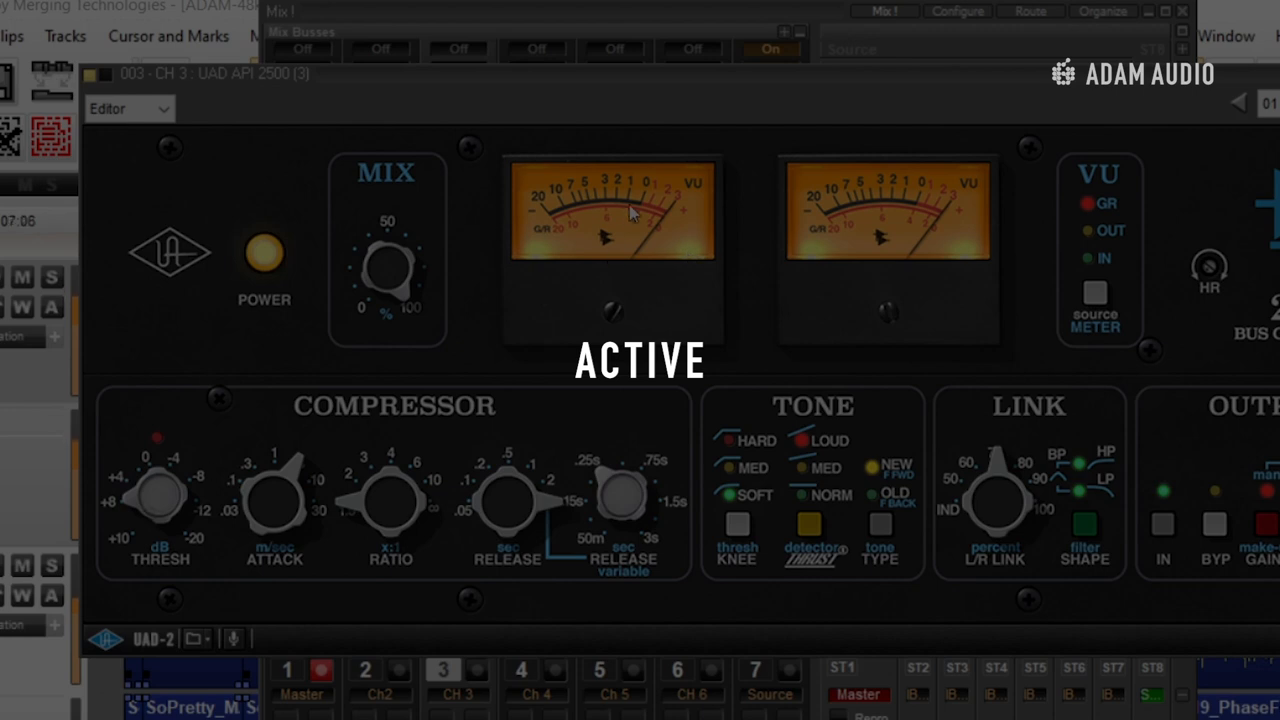
{"action": "mouse_move", "coordinate": [662, 236]}
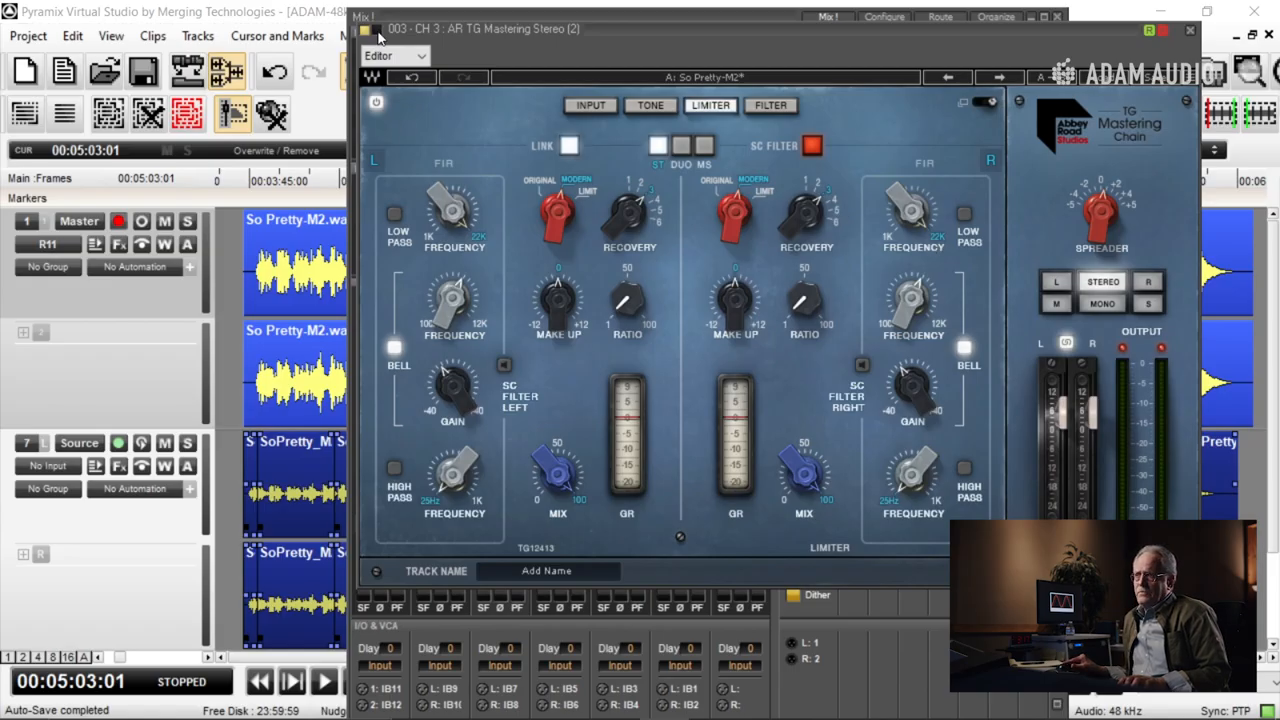
Return from the UAD API 2500 window to the TG Mastering Chain plugin editor
{"action": "left_click", "coordinate": [324, 682]}
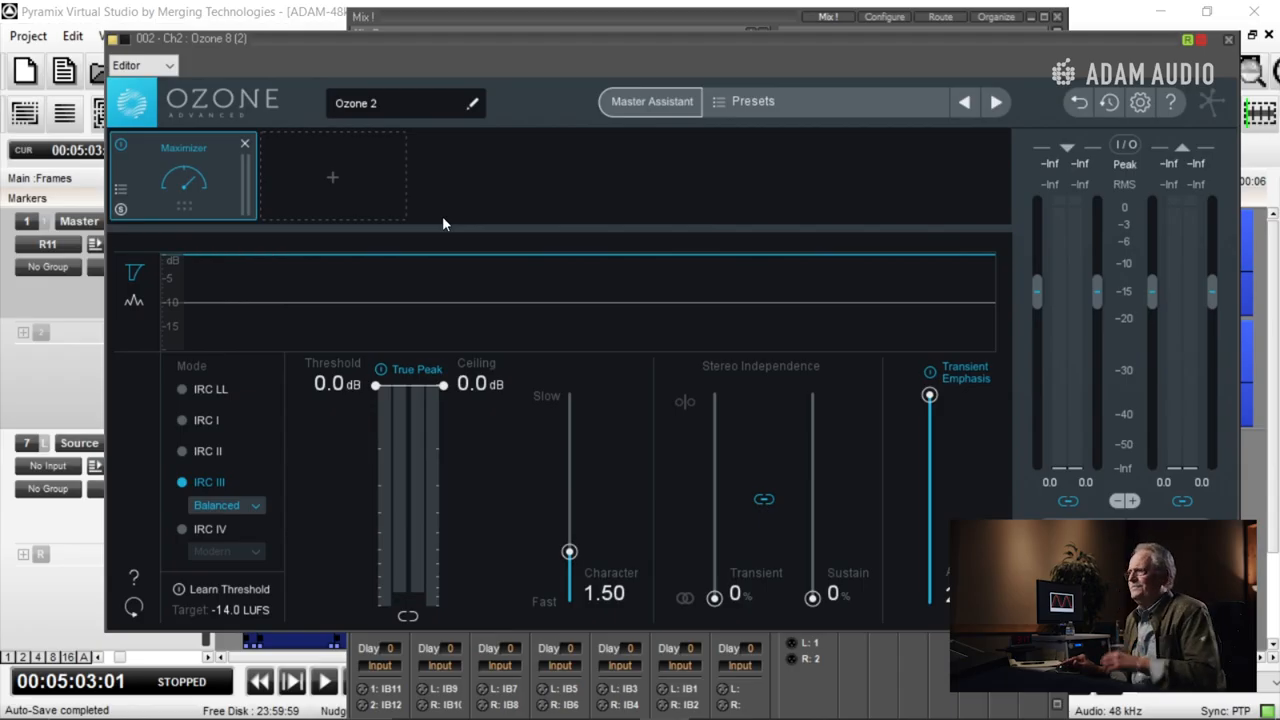
{"action": "mouse_move", "coordinate": [1228, 36]}
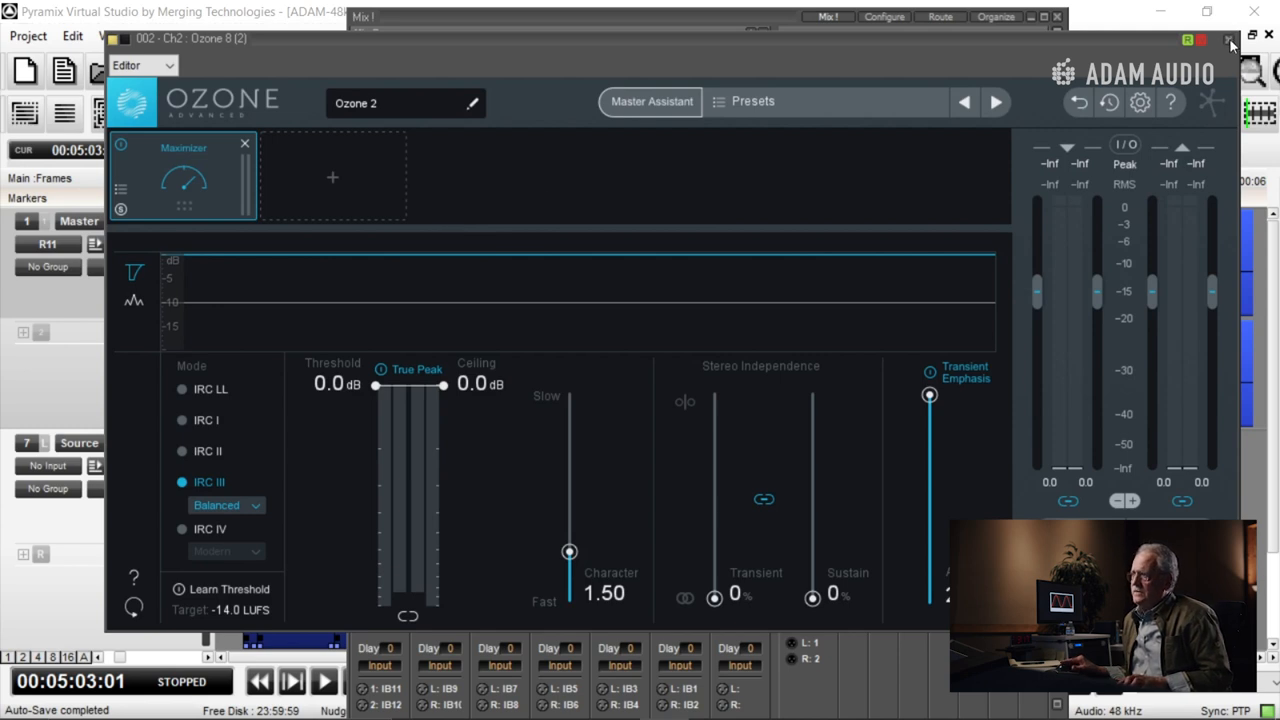
{"action": "left_click", "coordinate": [1228, 36]}
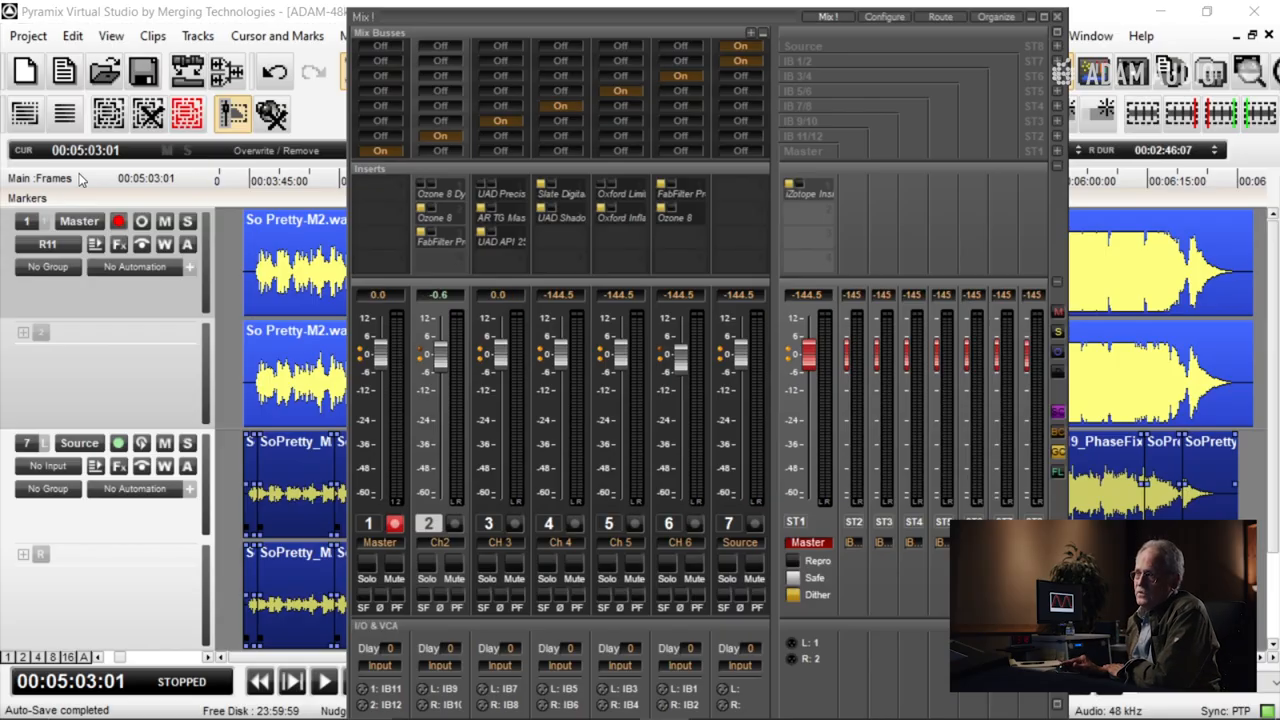
{"action": "mouse_move", "coordinate": [440, 216]}
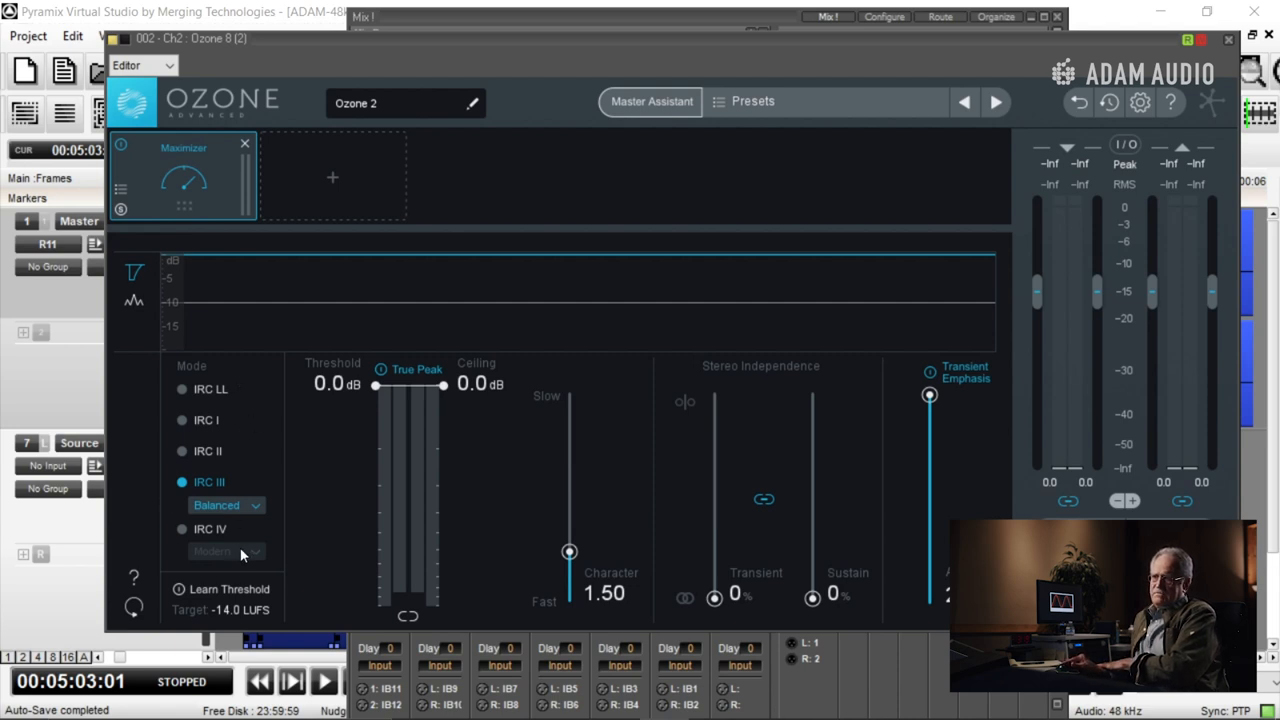
{"action": "mouse_move", "coordinate": [250, 428]}
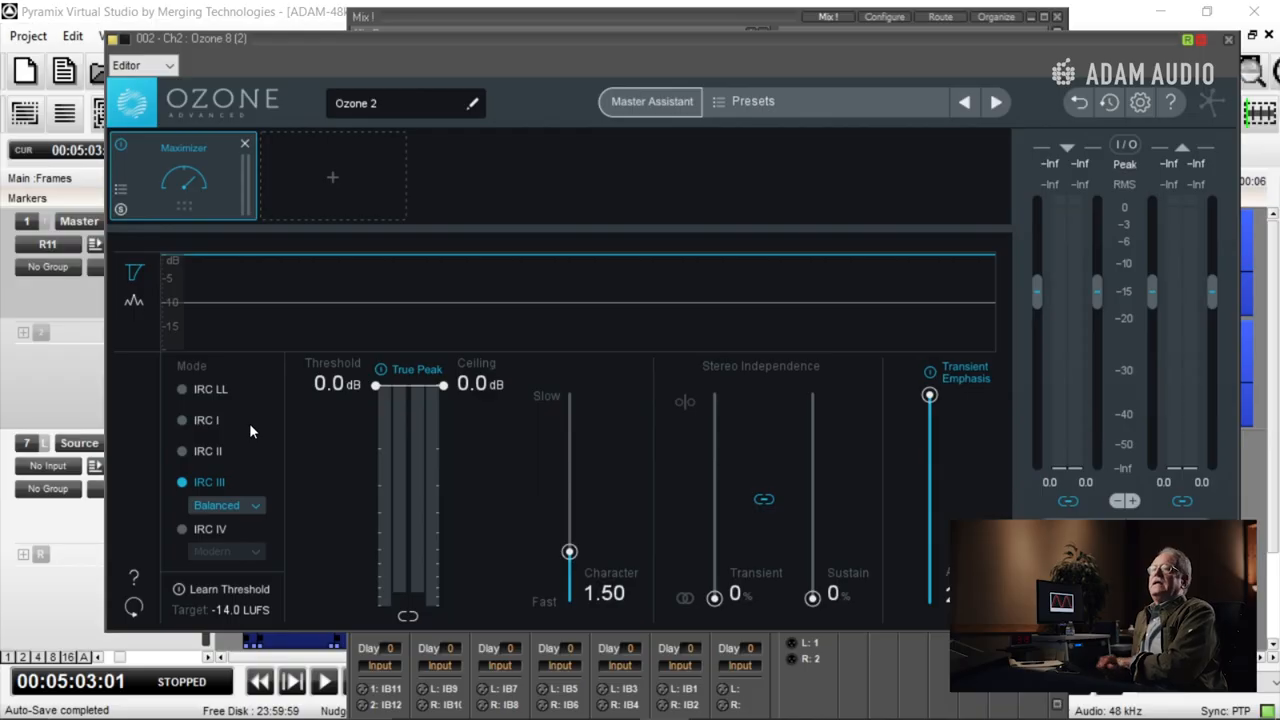
{"action": "mouse_move", "coordinate": [418, 432]}
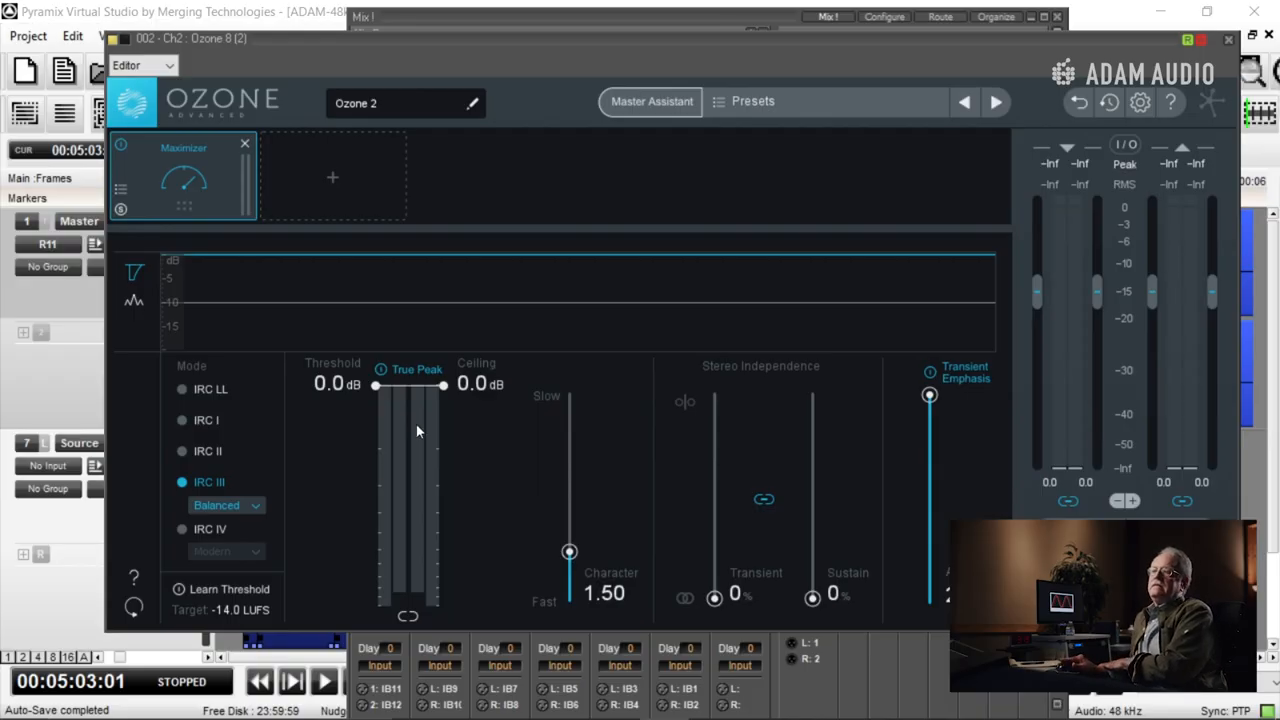
{"action": "mouse_move", "coordinate": [416, 380]}
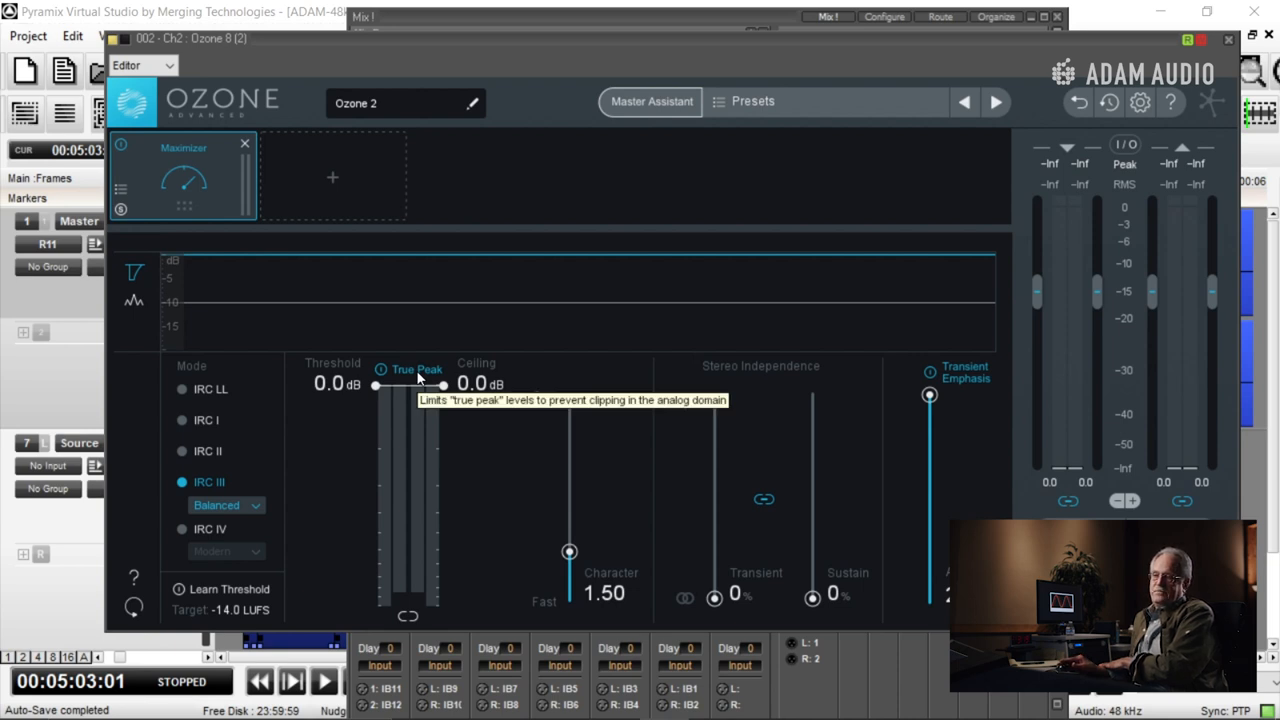
{"action": "mouse_move", "coordinate": [352, 384]}
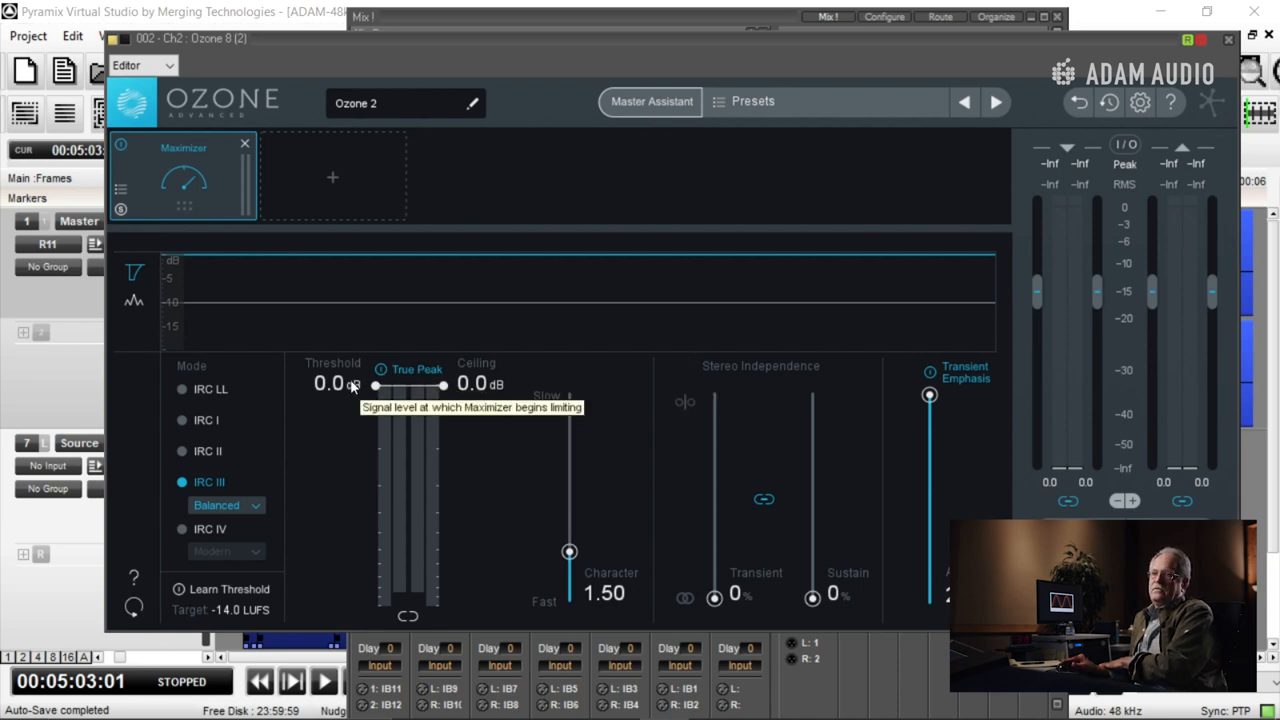
{"action": "mouse_move", "coordinate": [488, 392]}
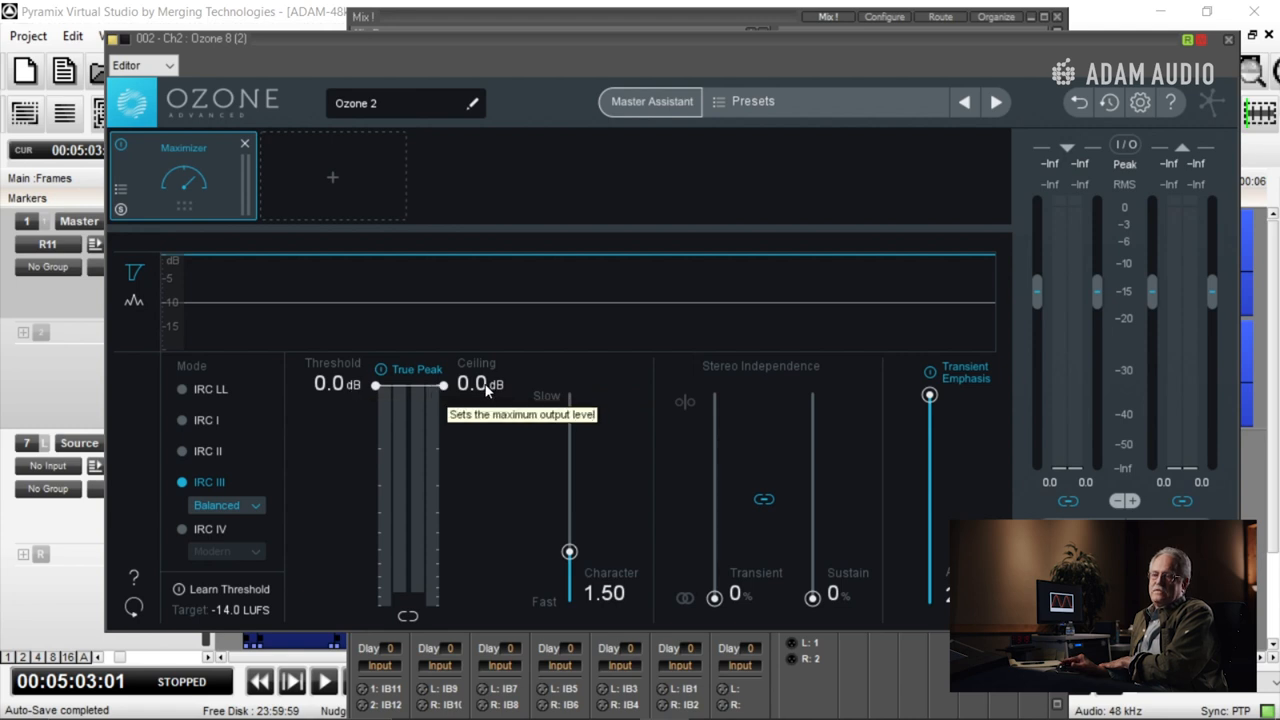
{"action": "mouse_move", "coordinate": [548, 524]}
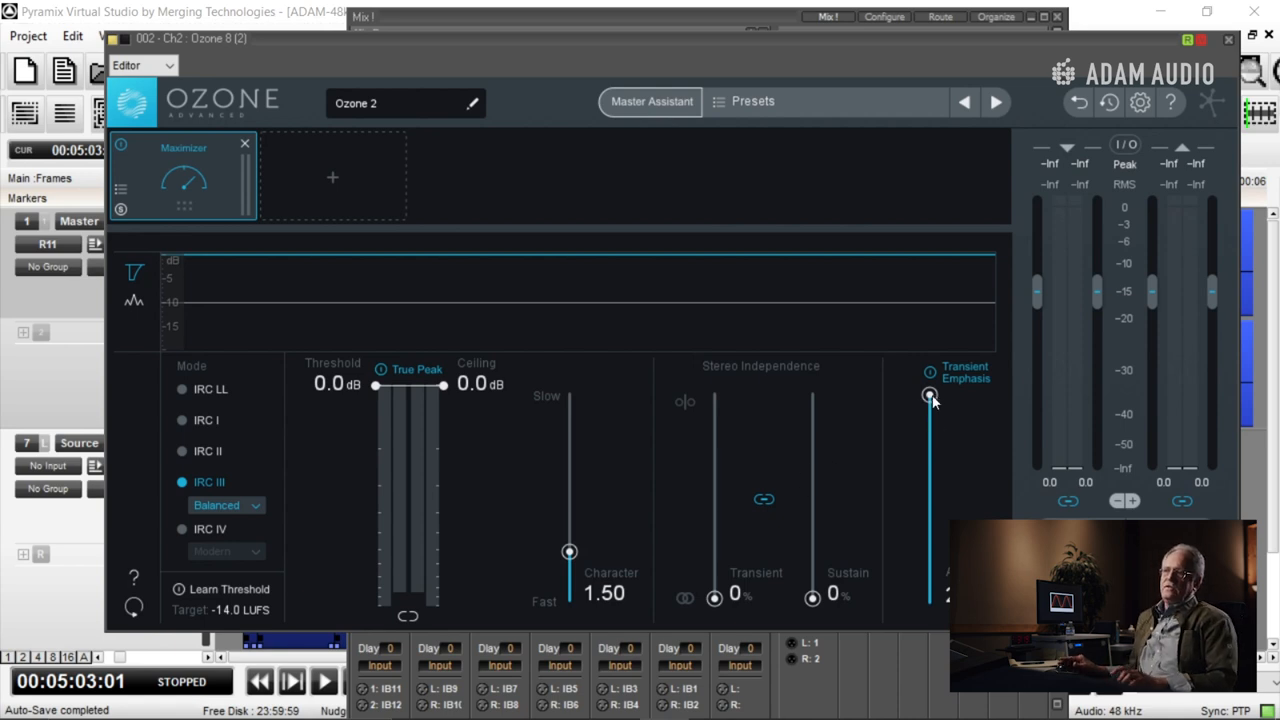
{"action": "mouse_move", "coordinate": [928, 396]}
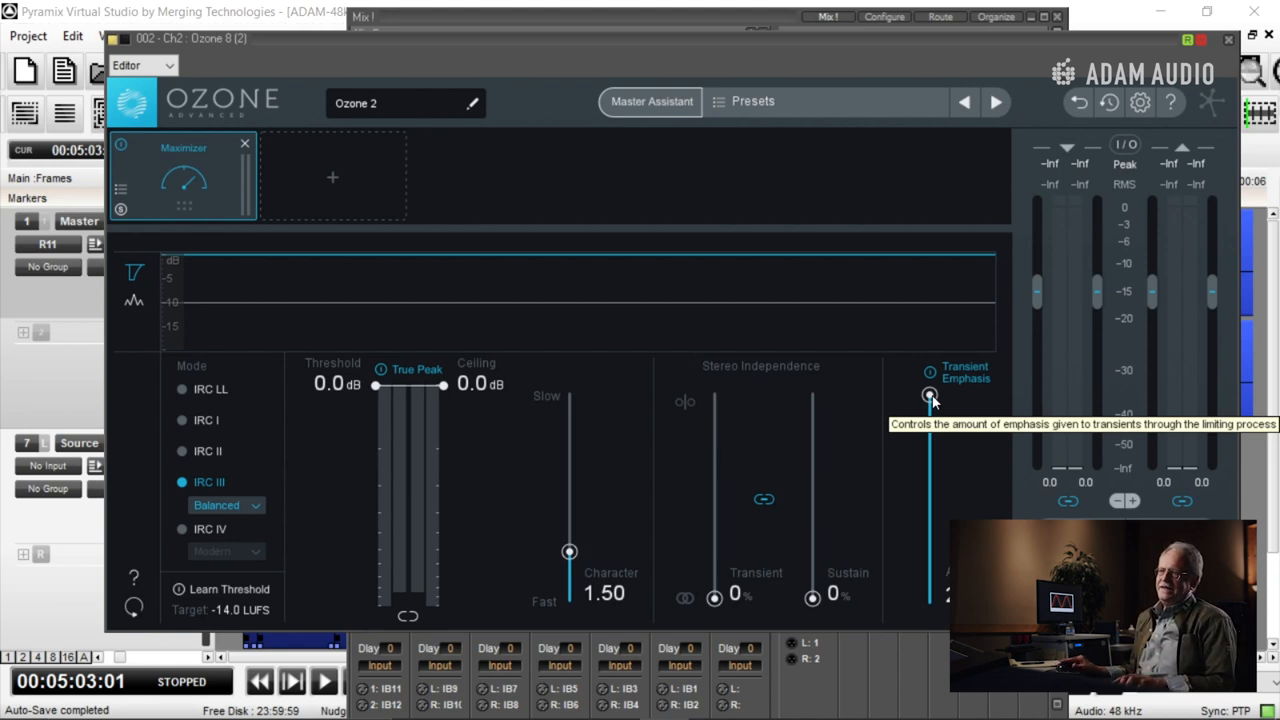
{"action": "mouse_move", "coordinate": [556, 338]}
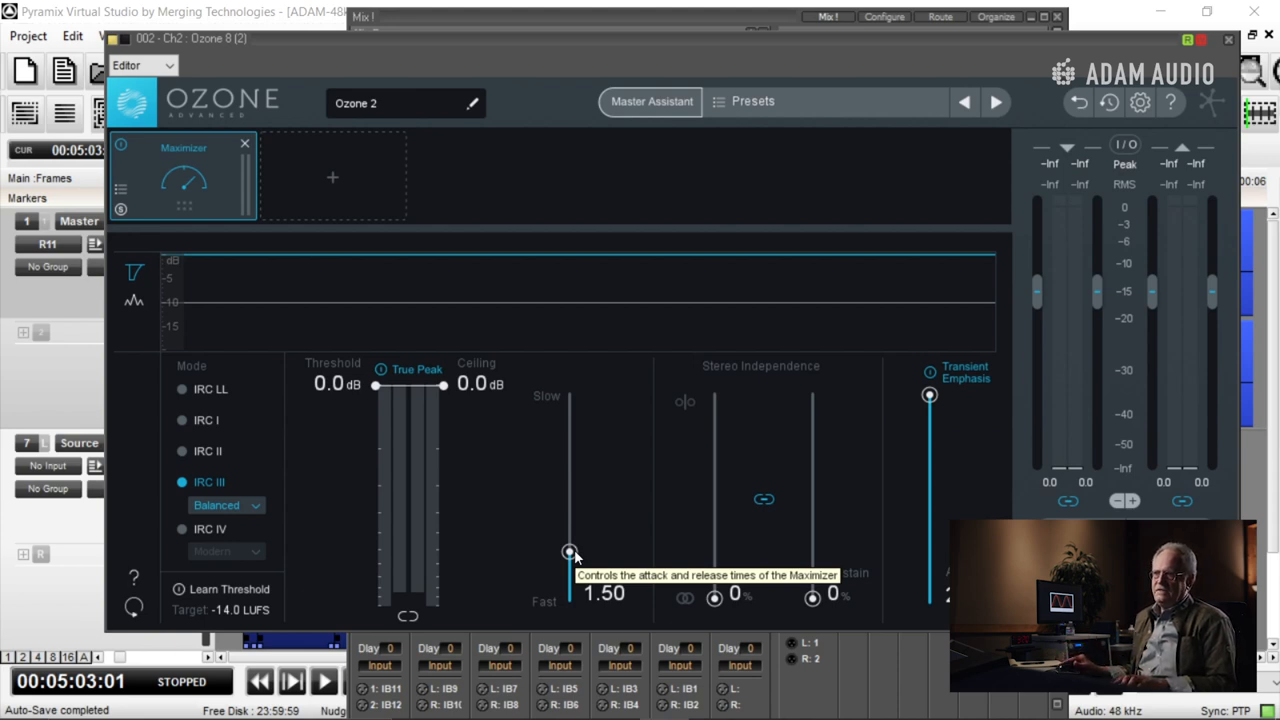
Review channel 2's Ozone Maximizer: IRC III mode, 0 dB threshold, 0 dB ceiling, True Peak
{"action": "left_click", "coordinate": [330, 682]}
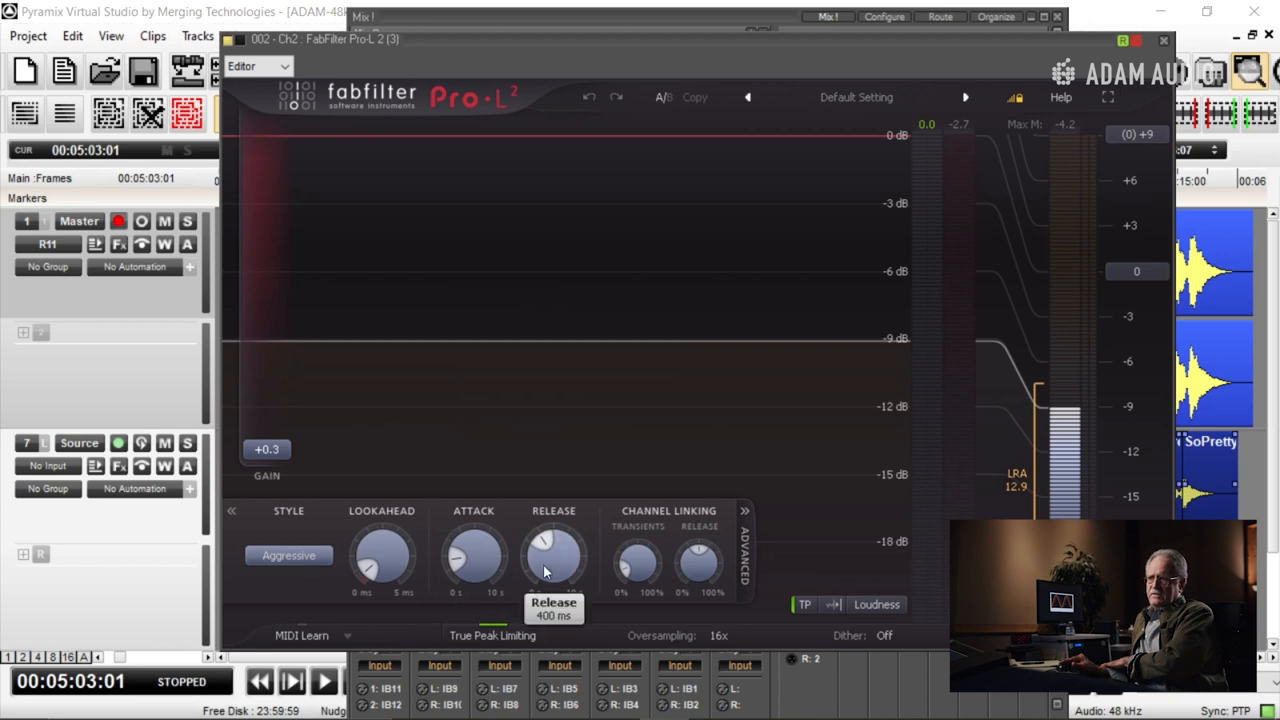
{"action": "mouse_move", "coordinate": [784, 552]}
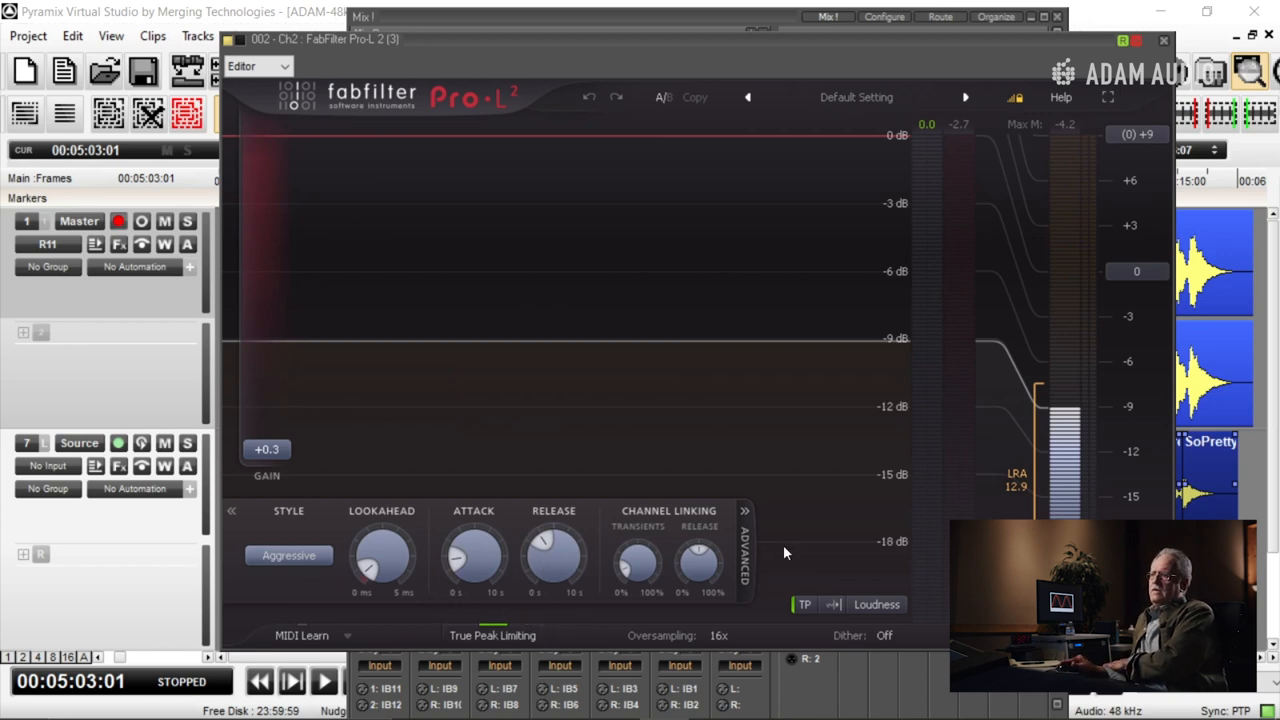
{"action": "mouse_move", "coordinate": [804, 604]}
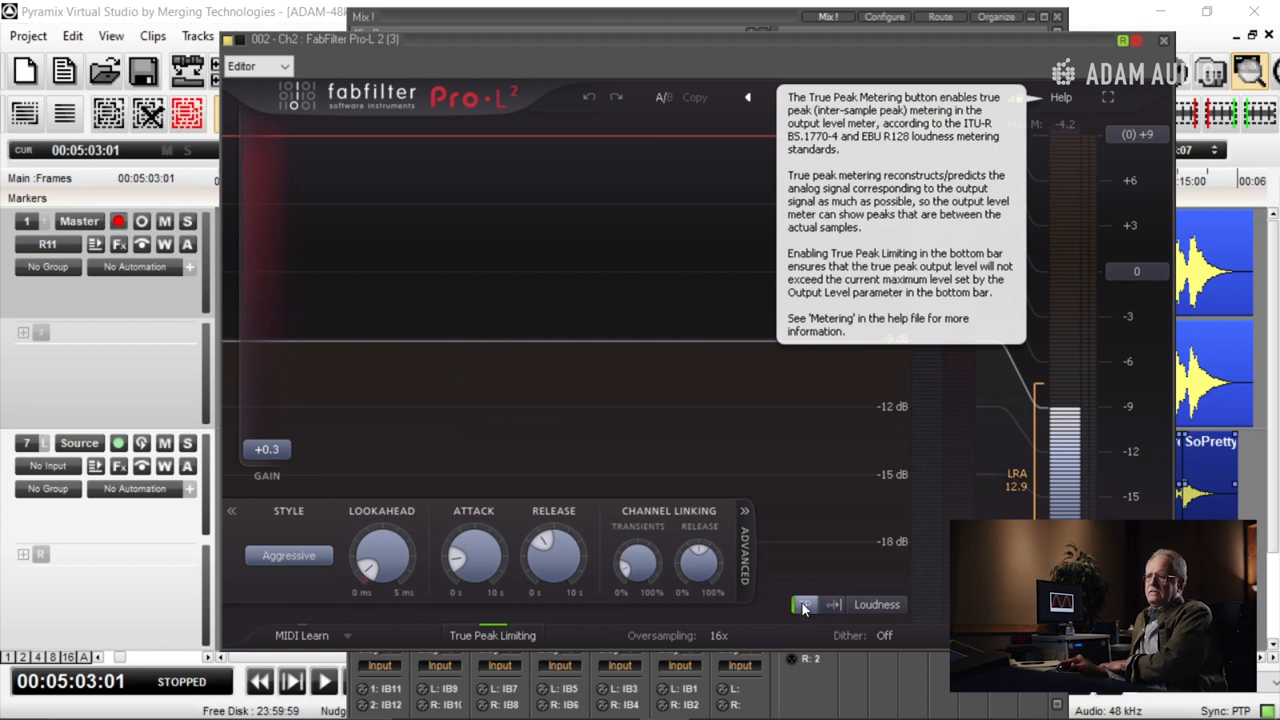
Bring up channel 2's FabFilter Pro-L 2 limiter in Aggressive style with true-peak limiting and metering
{"action": "left_click", "coordinate": [324, 682]}
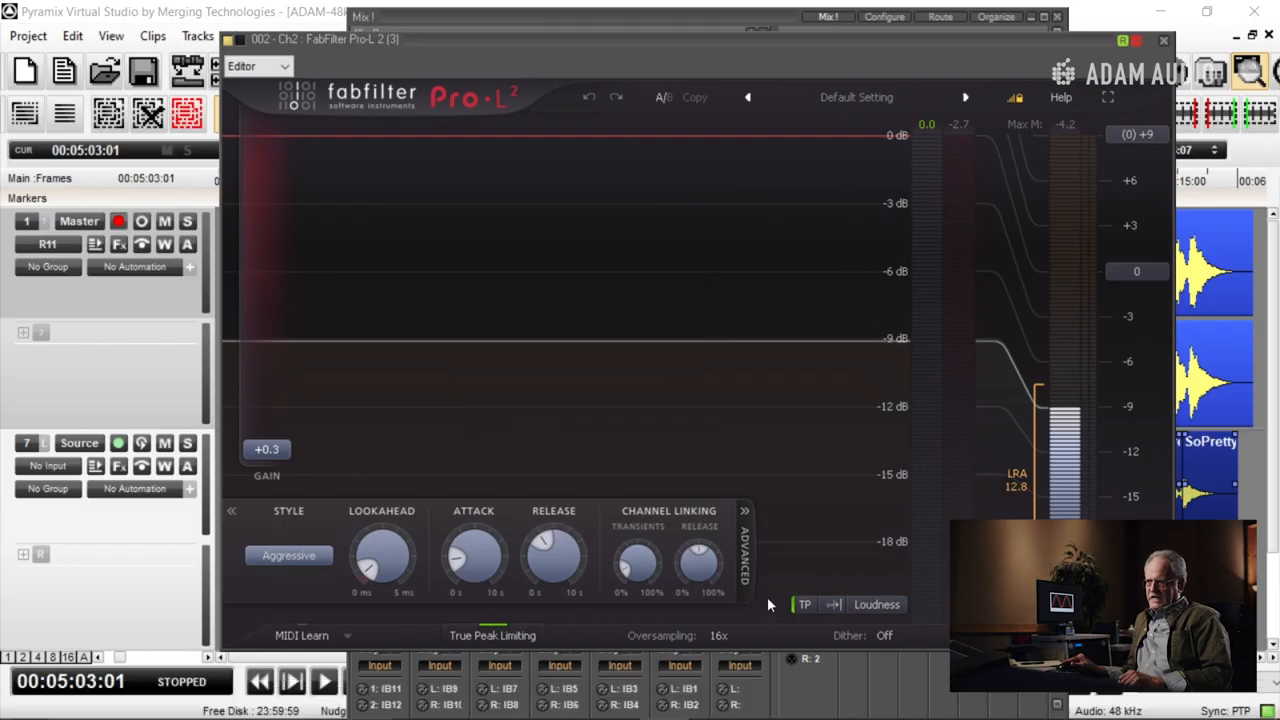
{"action": "mouse_move", "coordinate": [804, 604]}
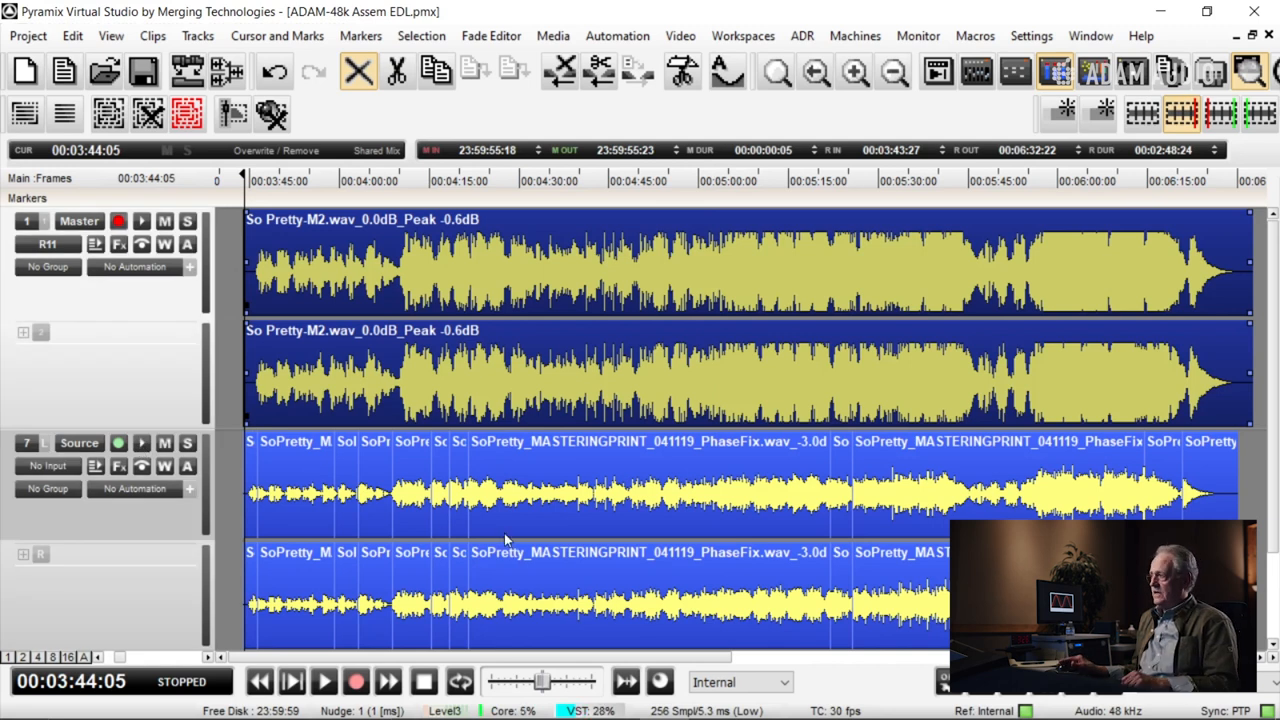
Start playback of the mastered So Pretty M2 file above the mastering print
{"action": "left_click", "coordinate": [352, 684]}
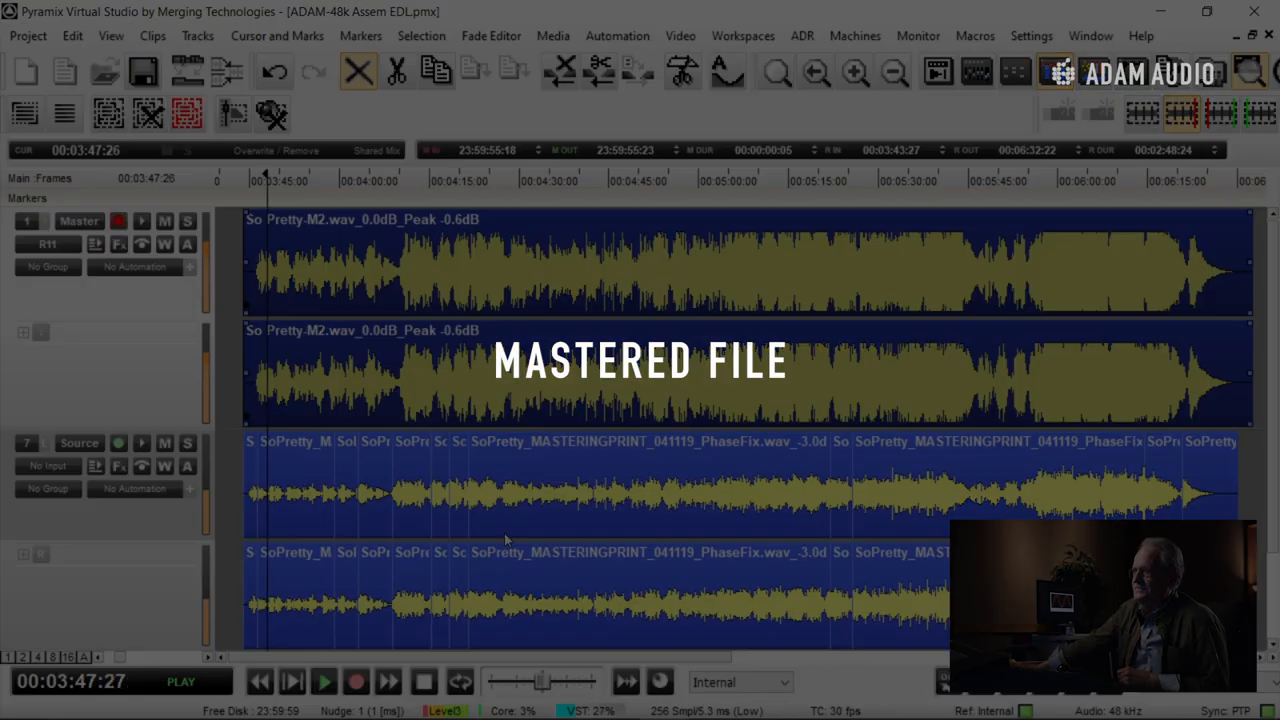